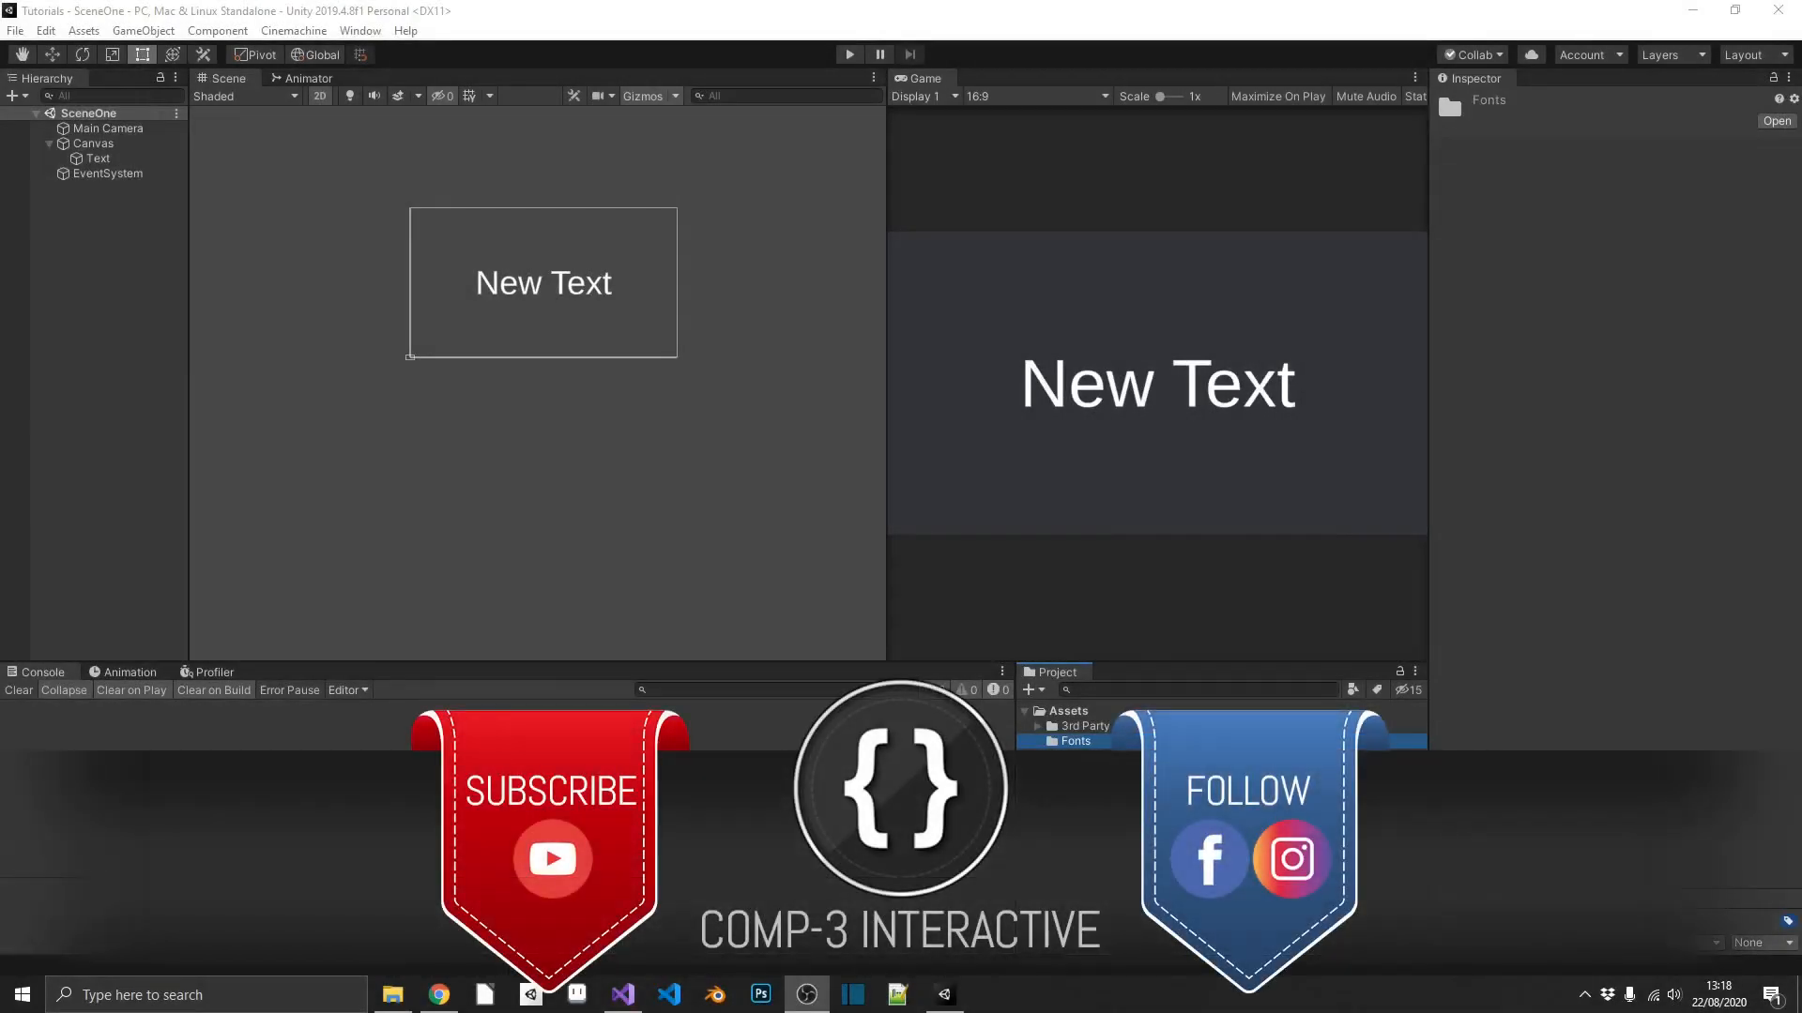
# Step: Bring up Chrome showing 1001 Fonts' free commercial-use font listing over Unity
pyautogui.click(1074, 741)
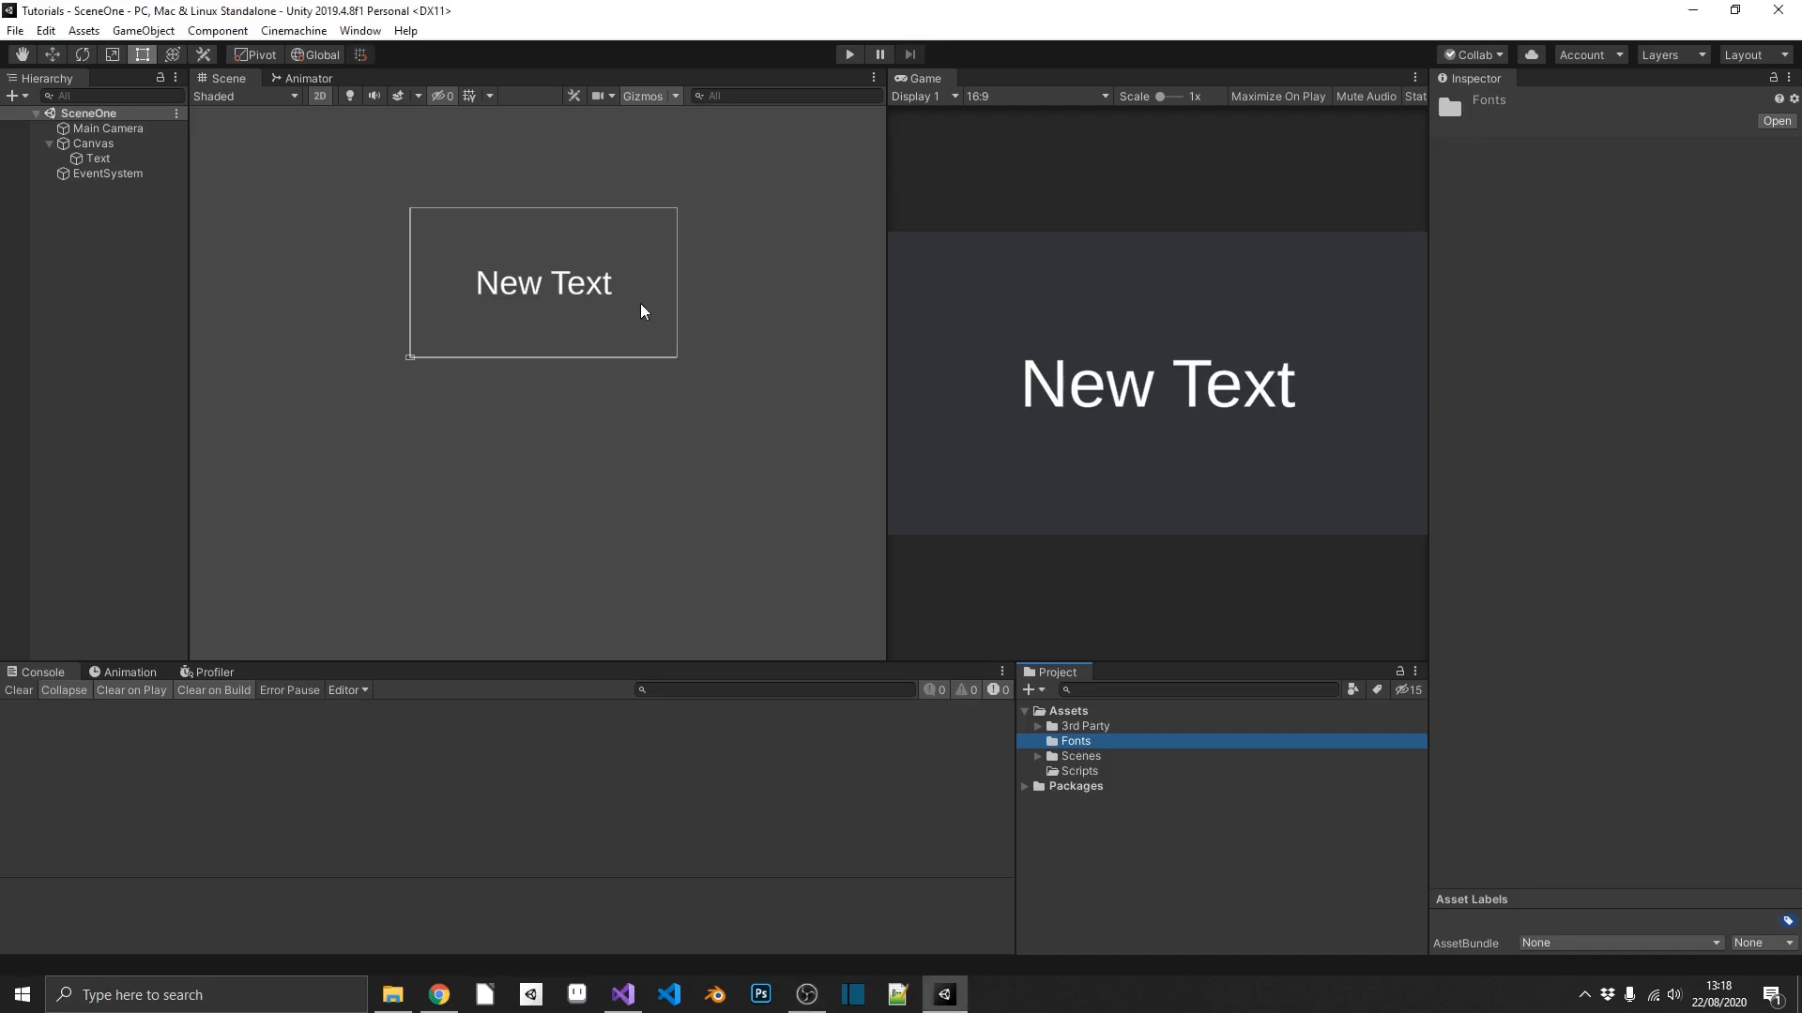
pyautogui.moveTo(1344, 459)
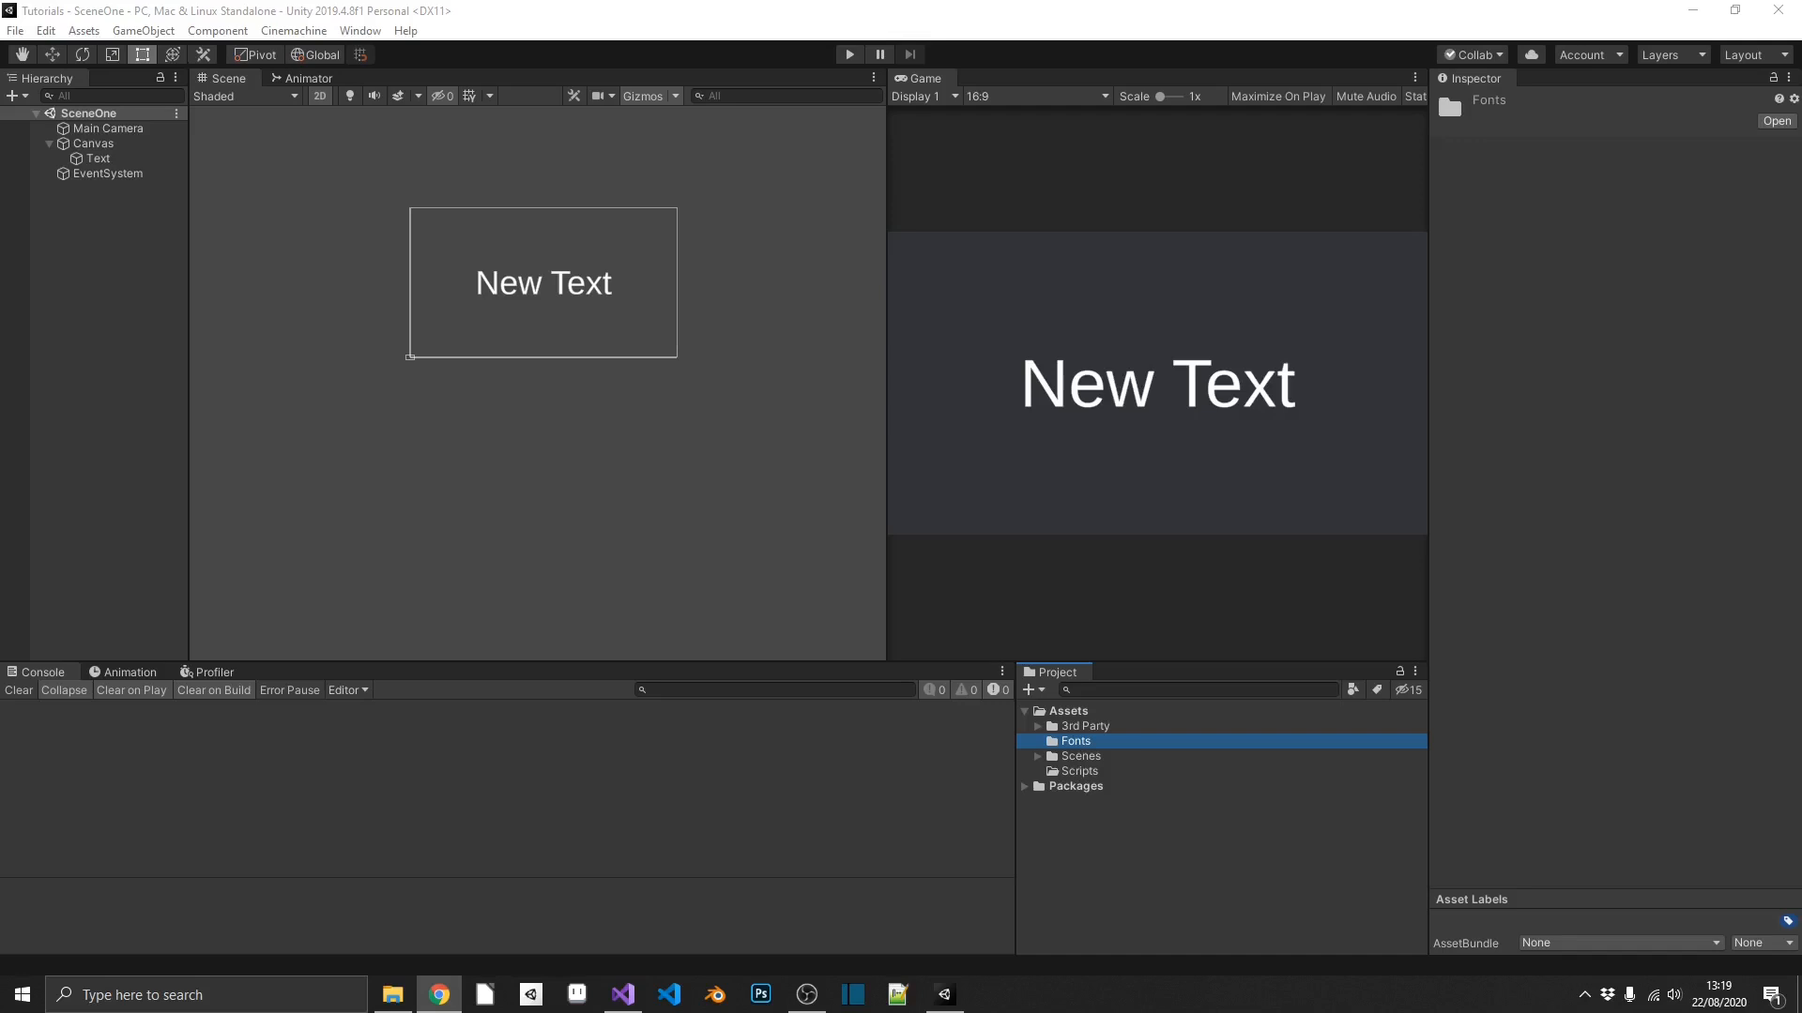
pyautogui.click(438, 995)
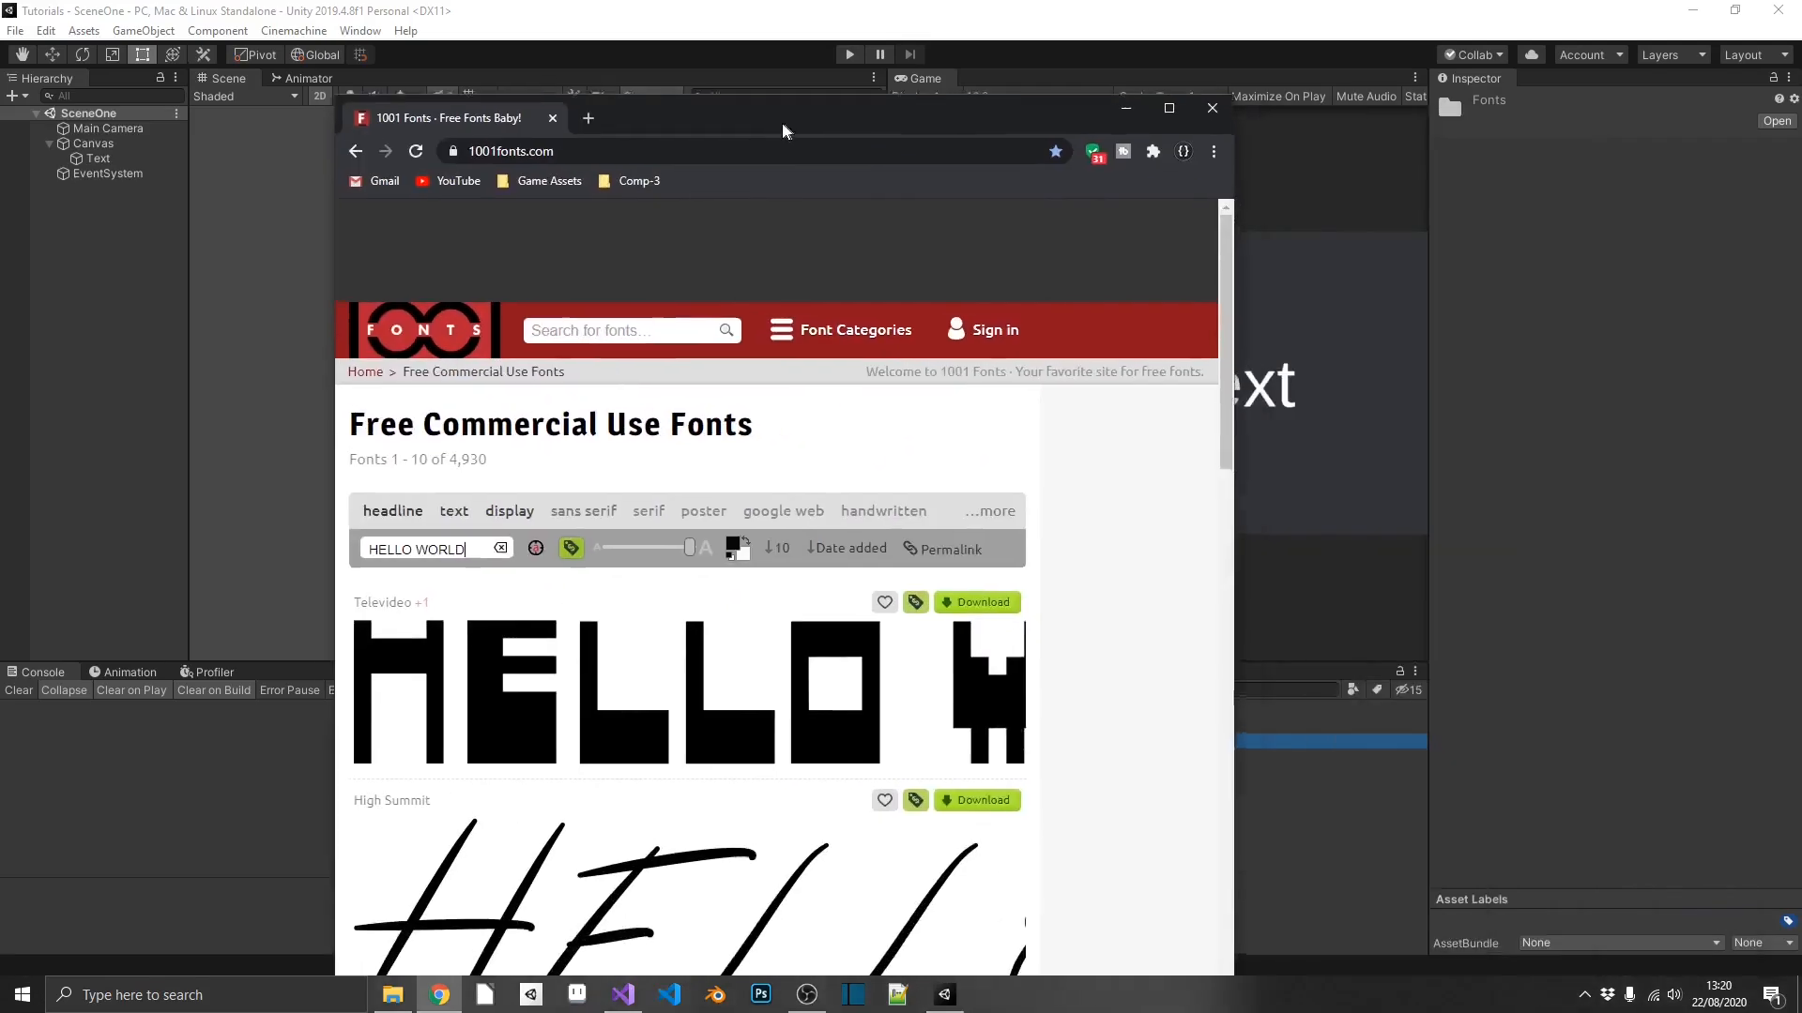
# Step: Maximize the browser, filter to fonts free for commercial use, and browse for a pixel font
pyautogui.click(1167, 108)
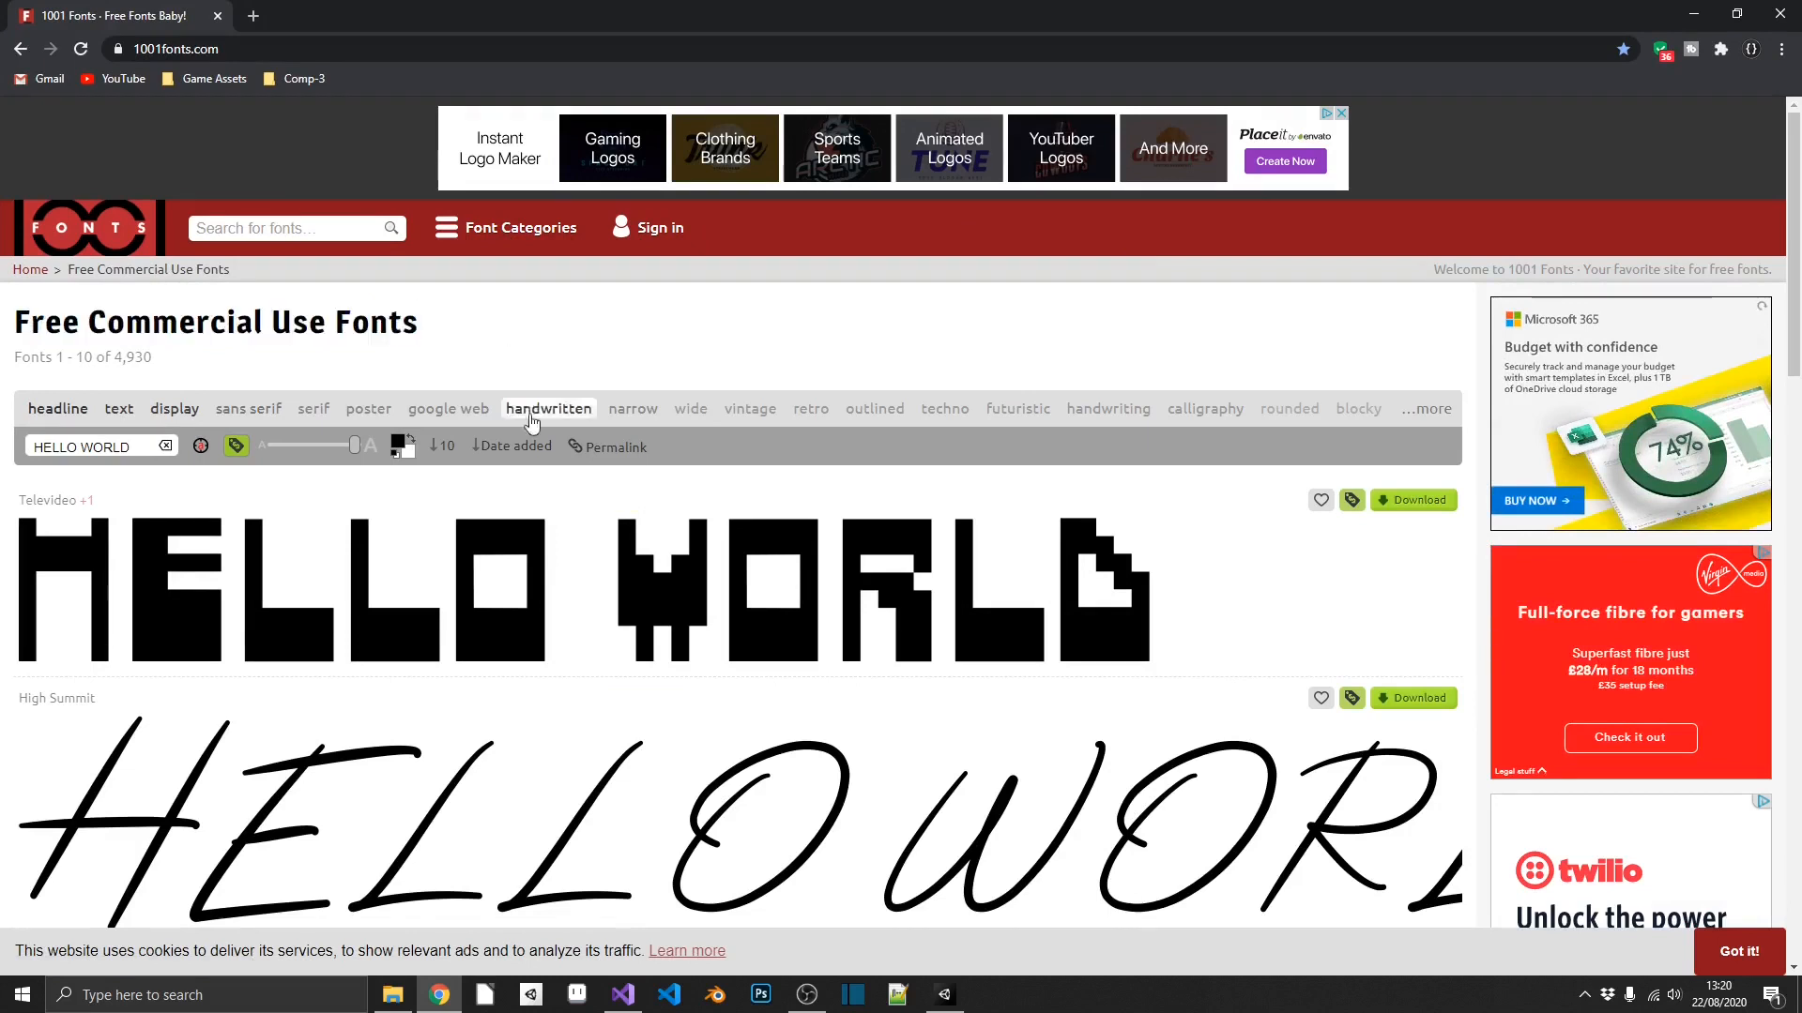
pyautogui.moveTo(235, 447)
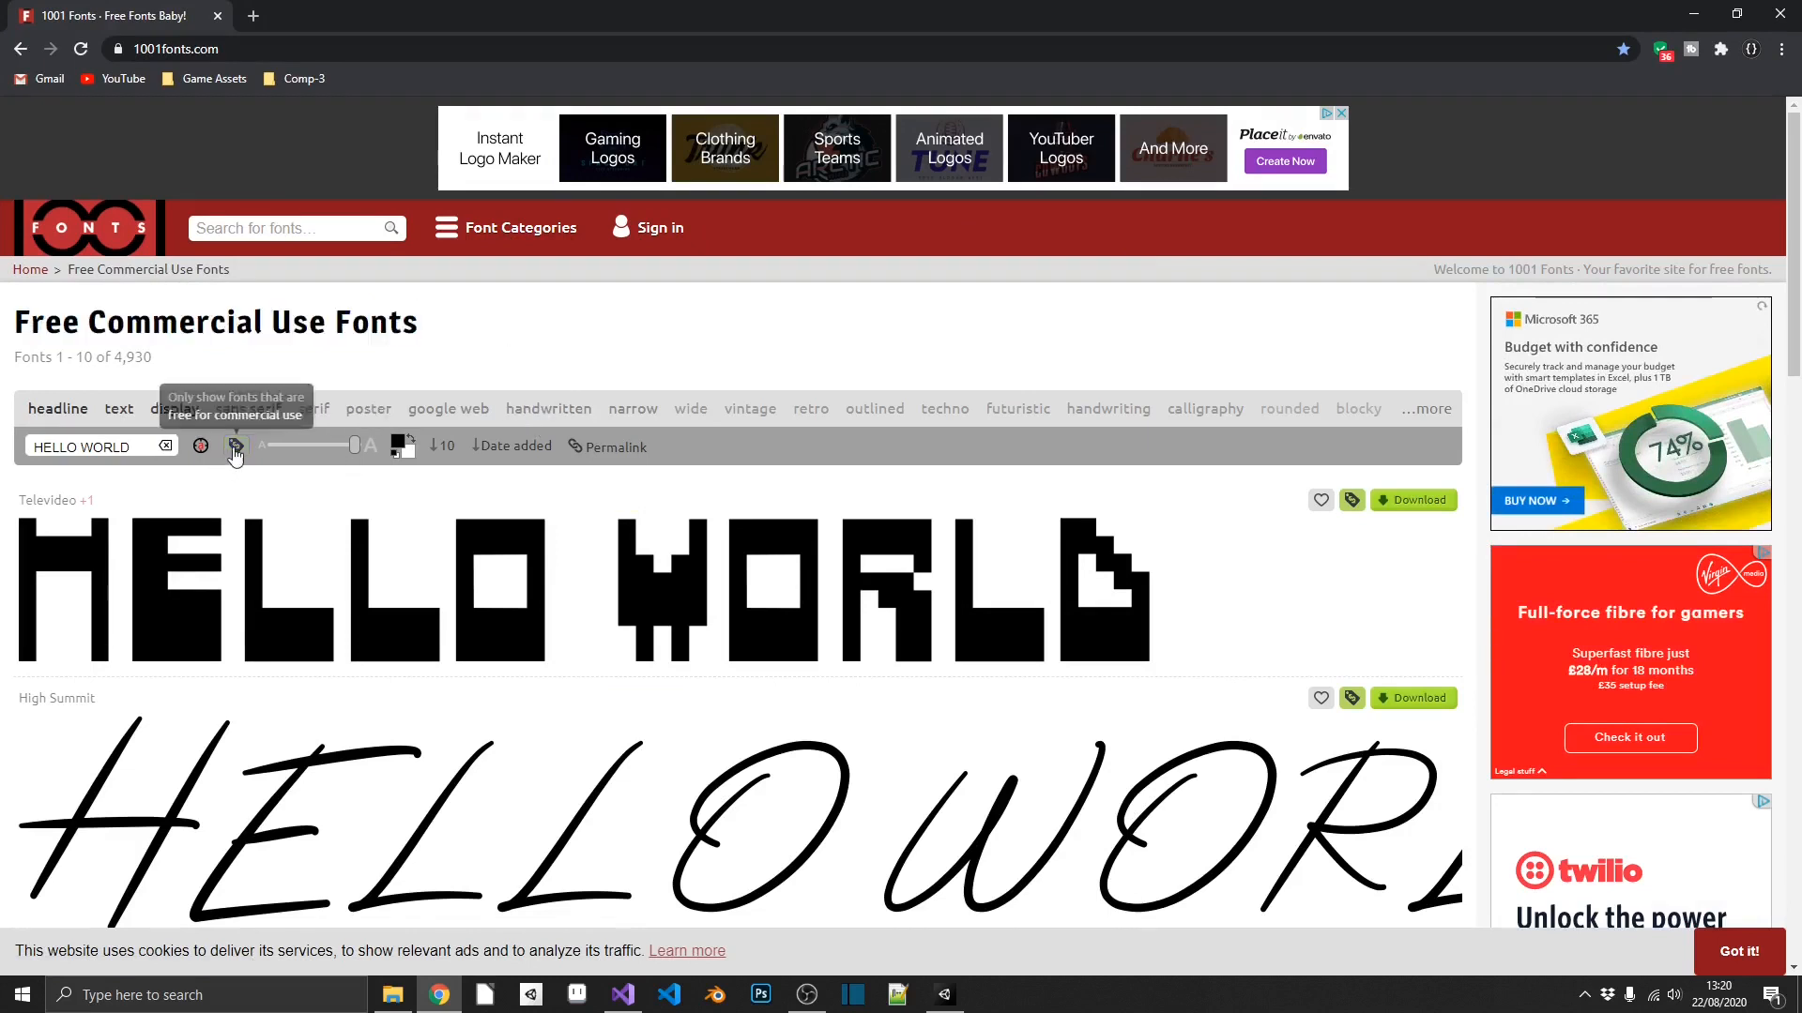
pyautogui.click(236, 445)
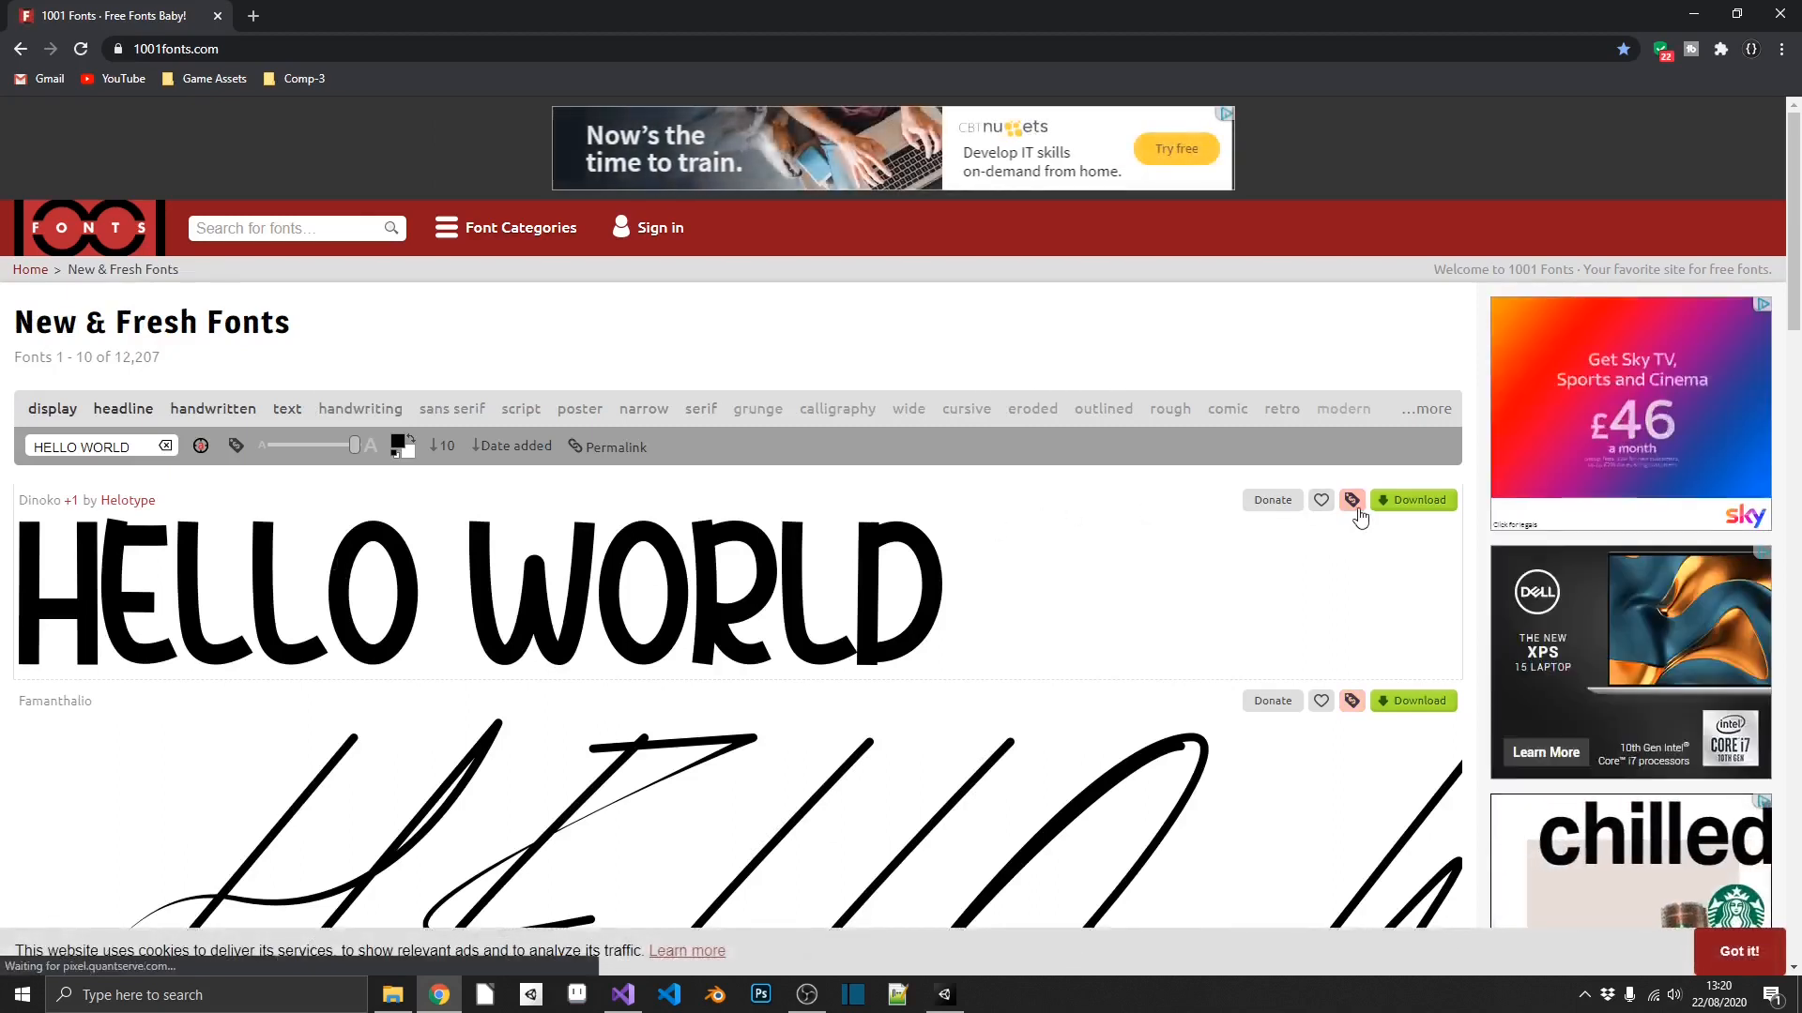
pyautogui.moveTo(1351, 500)
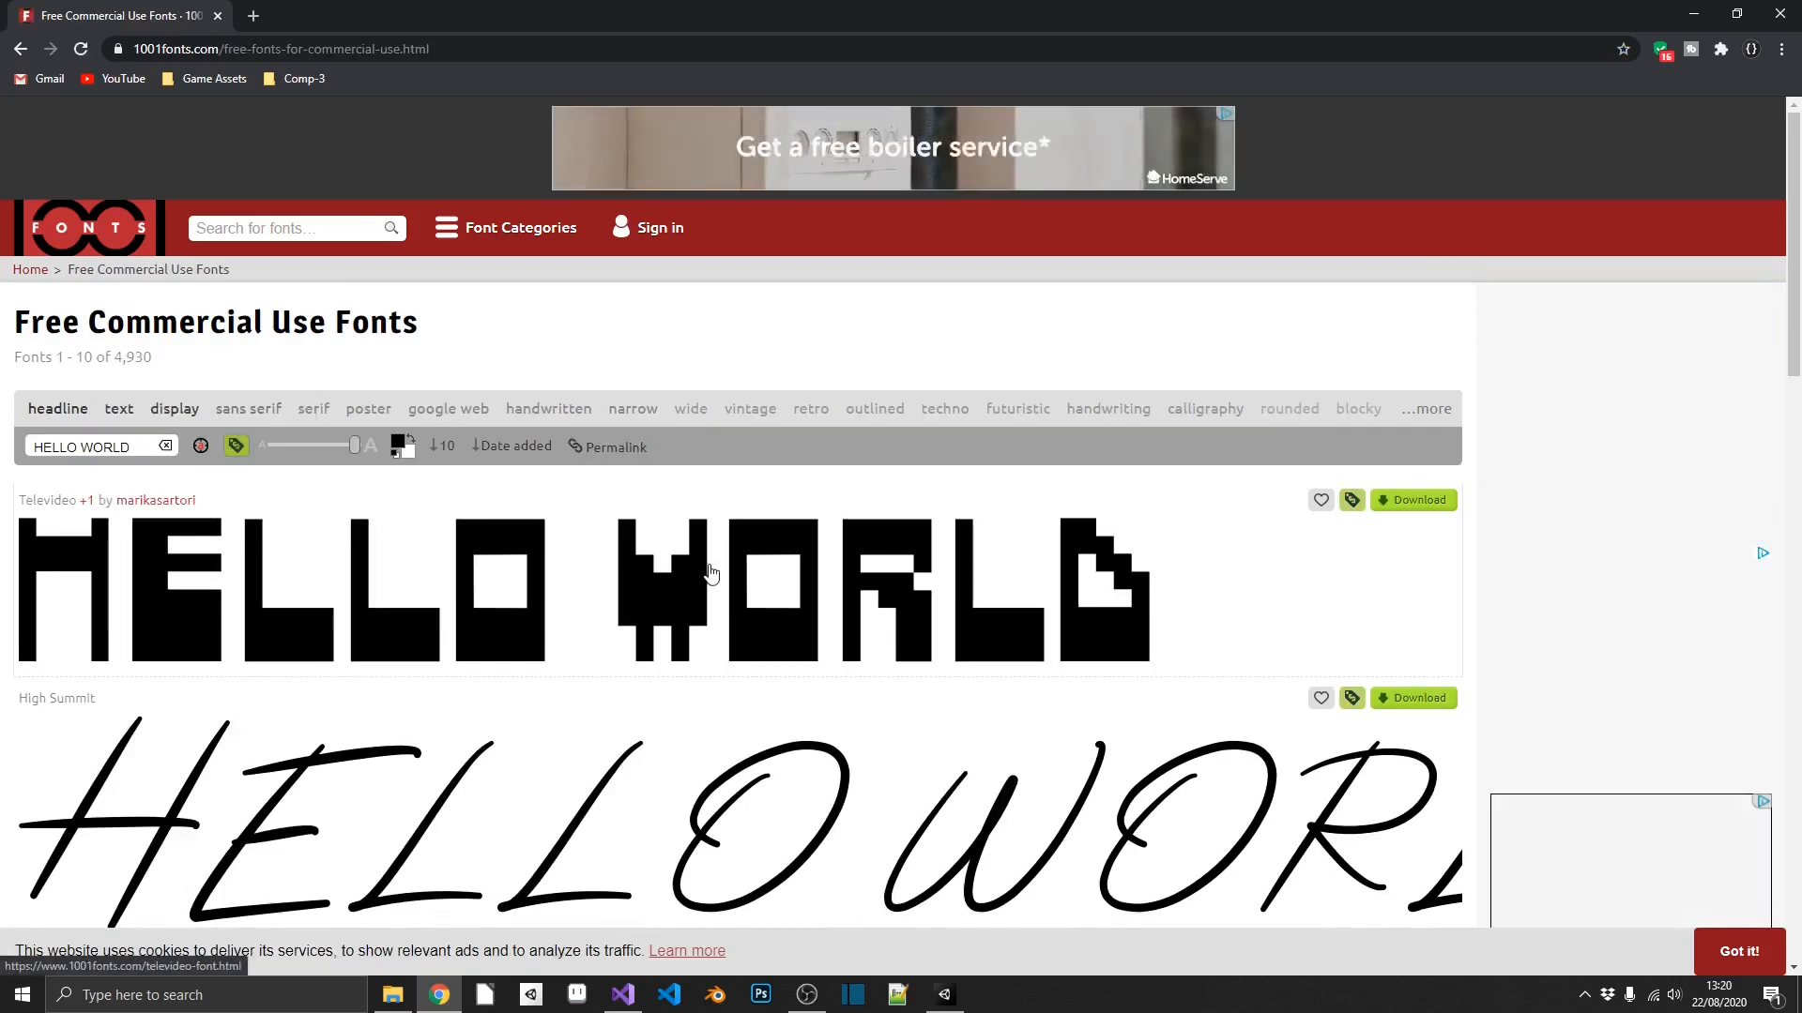
pyautogui.scroll(-3)
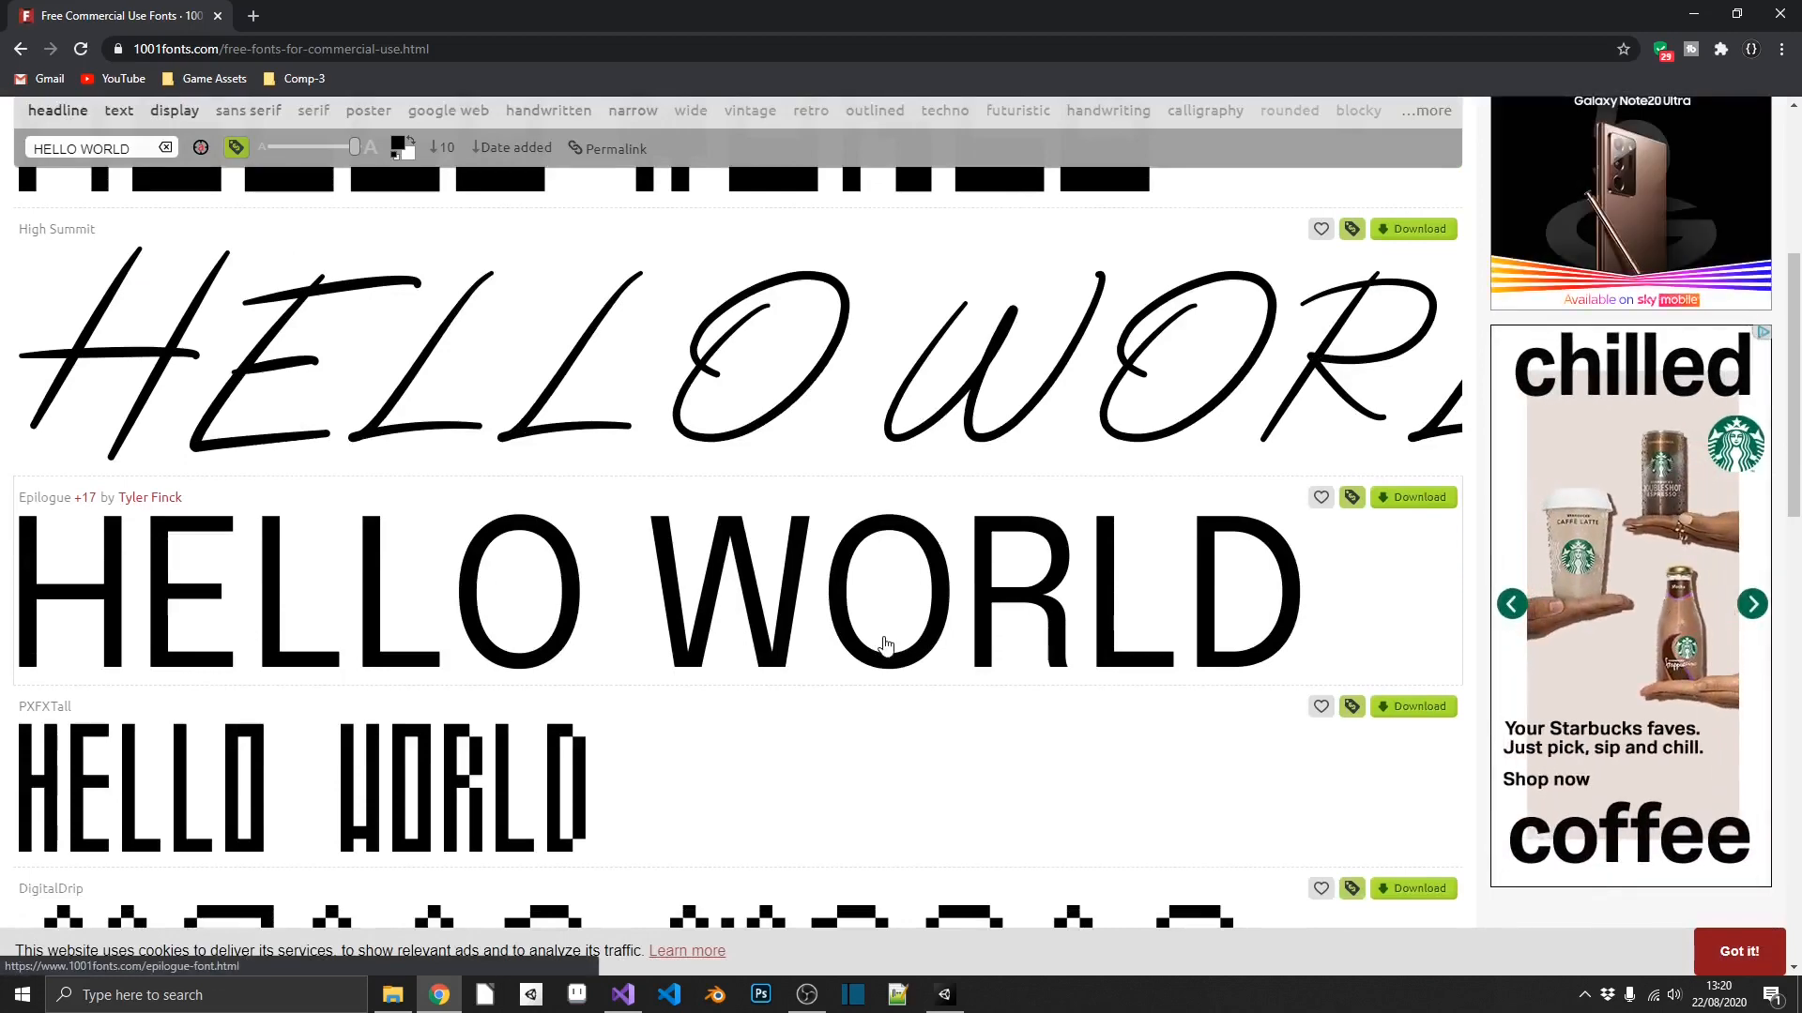
pyautogui.scroll(-3)
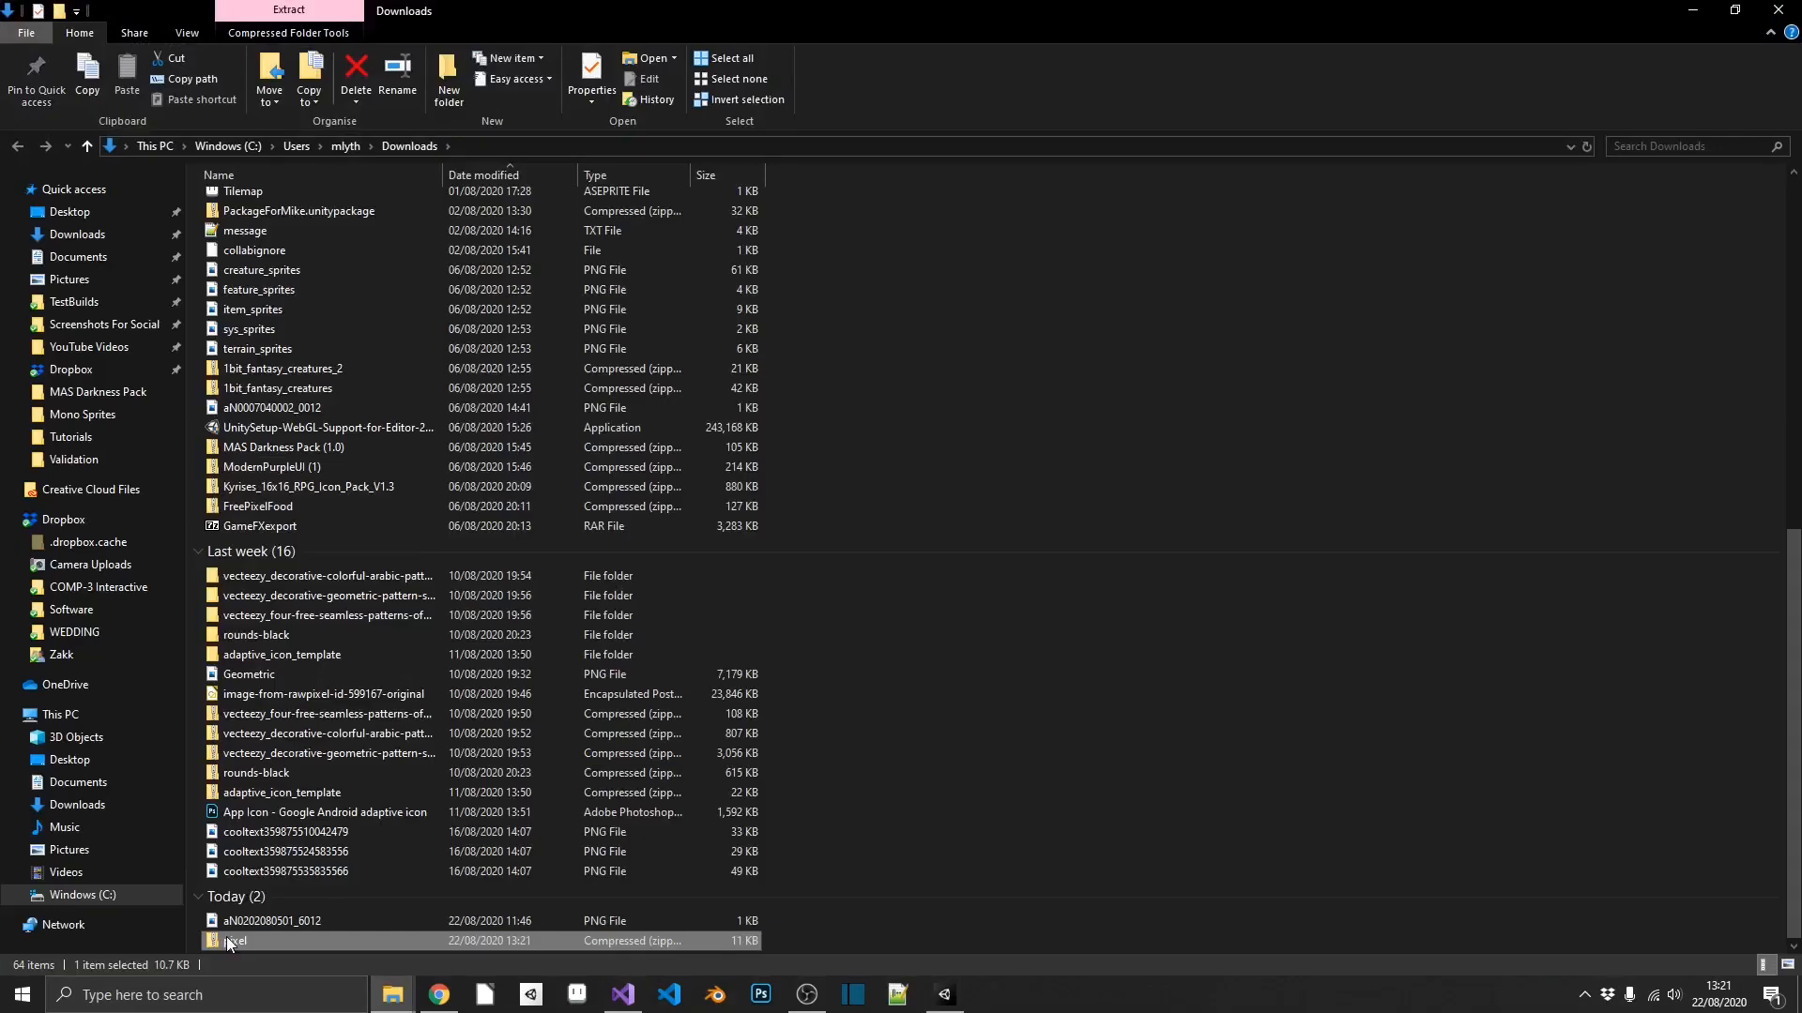
# Step: Open the downloaded Pixel font zip archive from Downloads
pyautogui.doubleClick(236, 941)
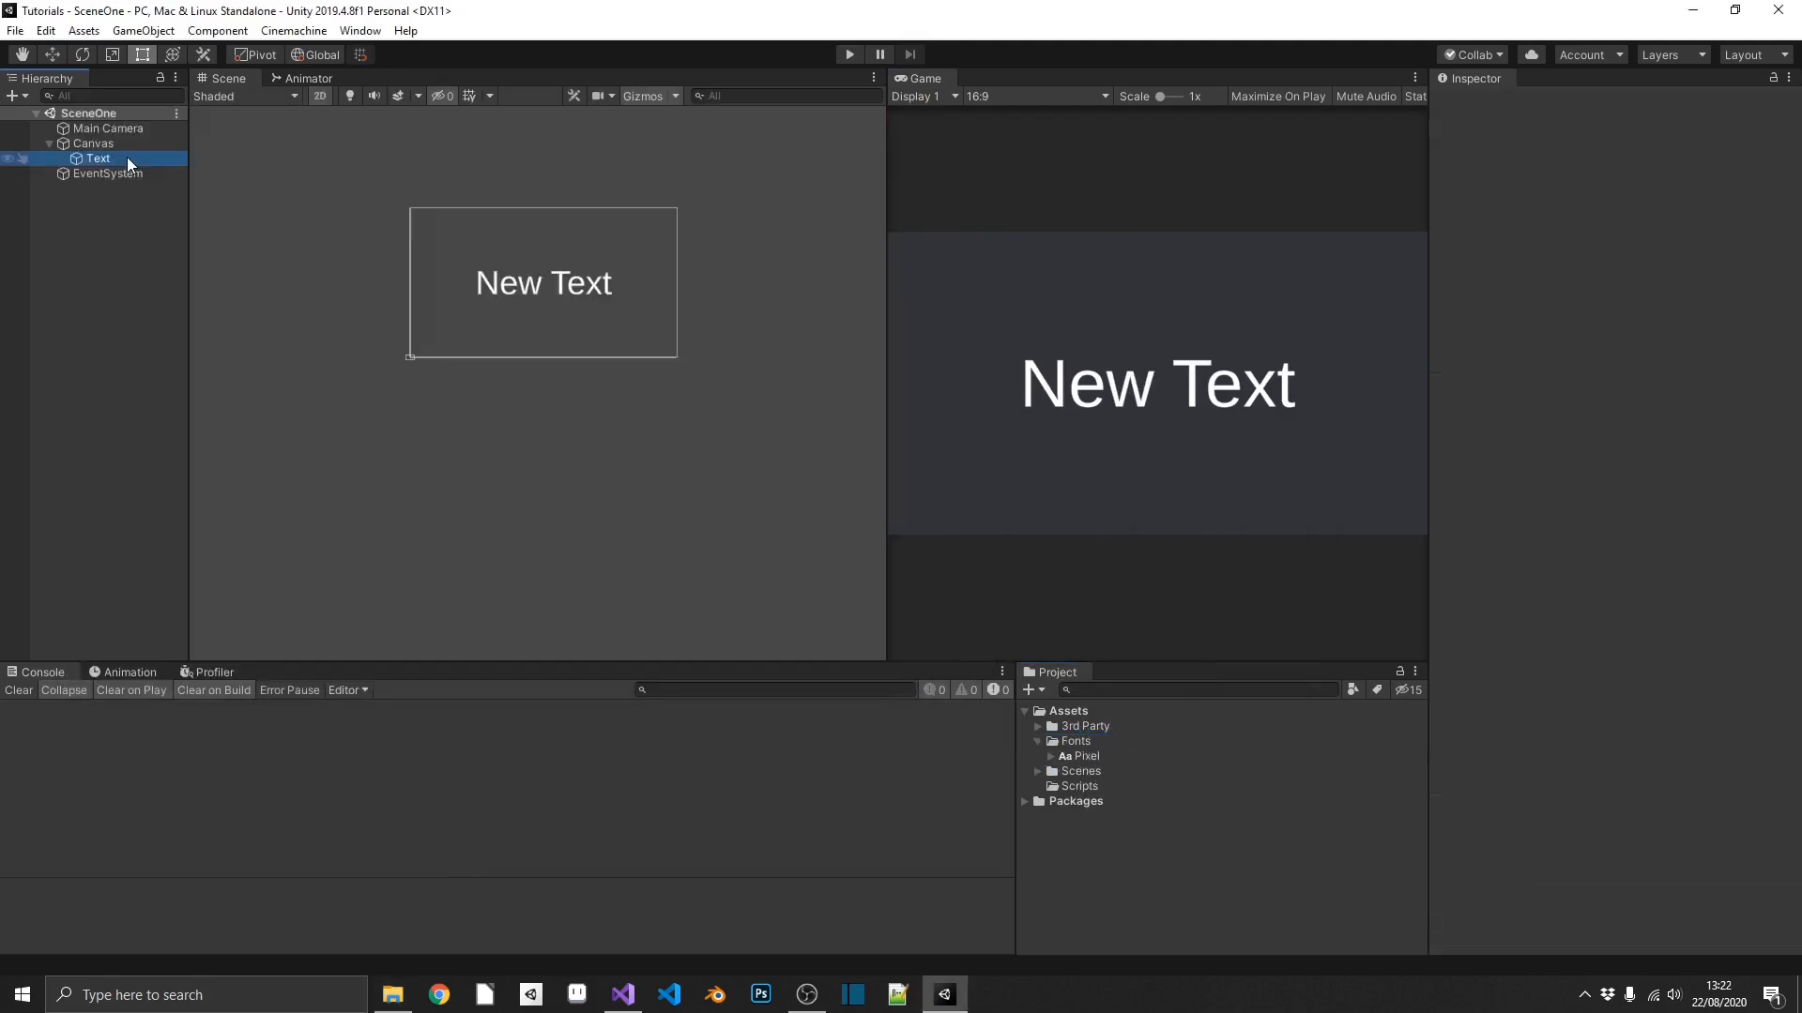
# Step: Select the Text object to inspect its TextMeshPro component using LiberationSans SDF
pyautogui.click(96, 159)
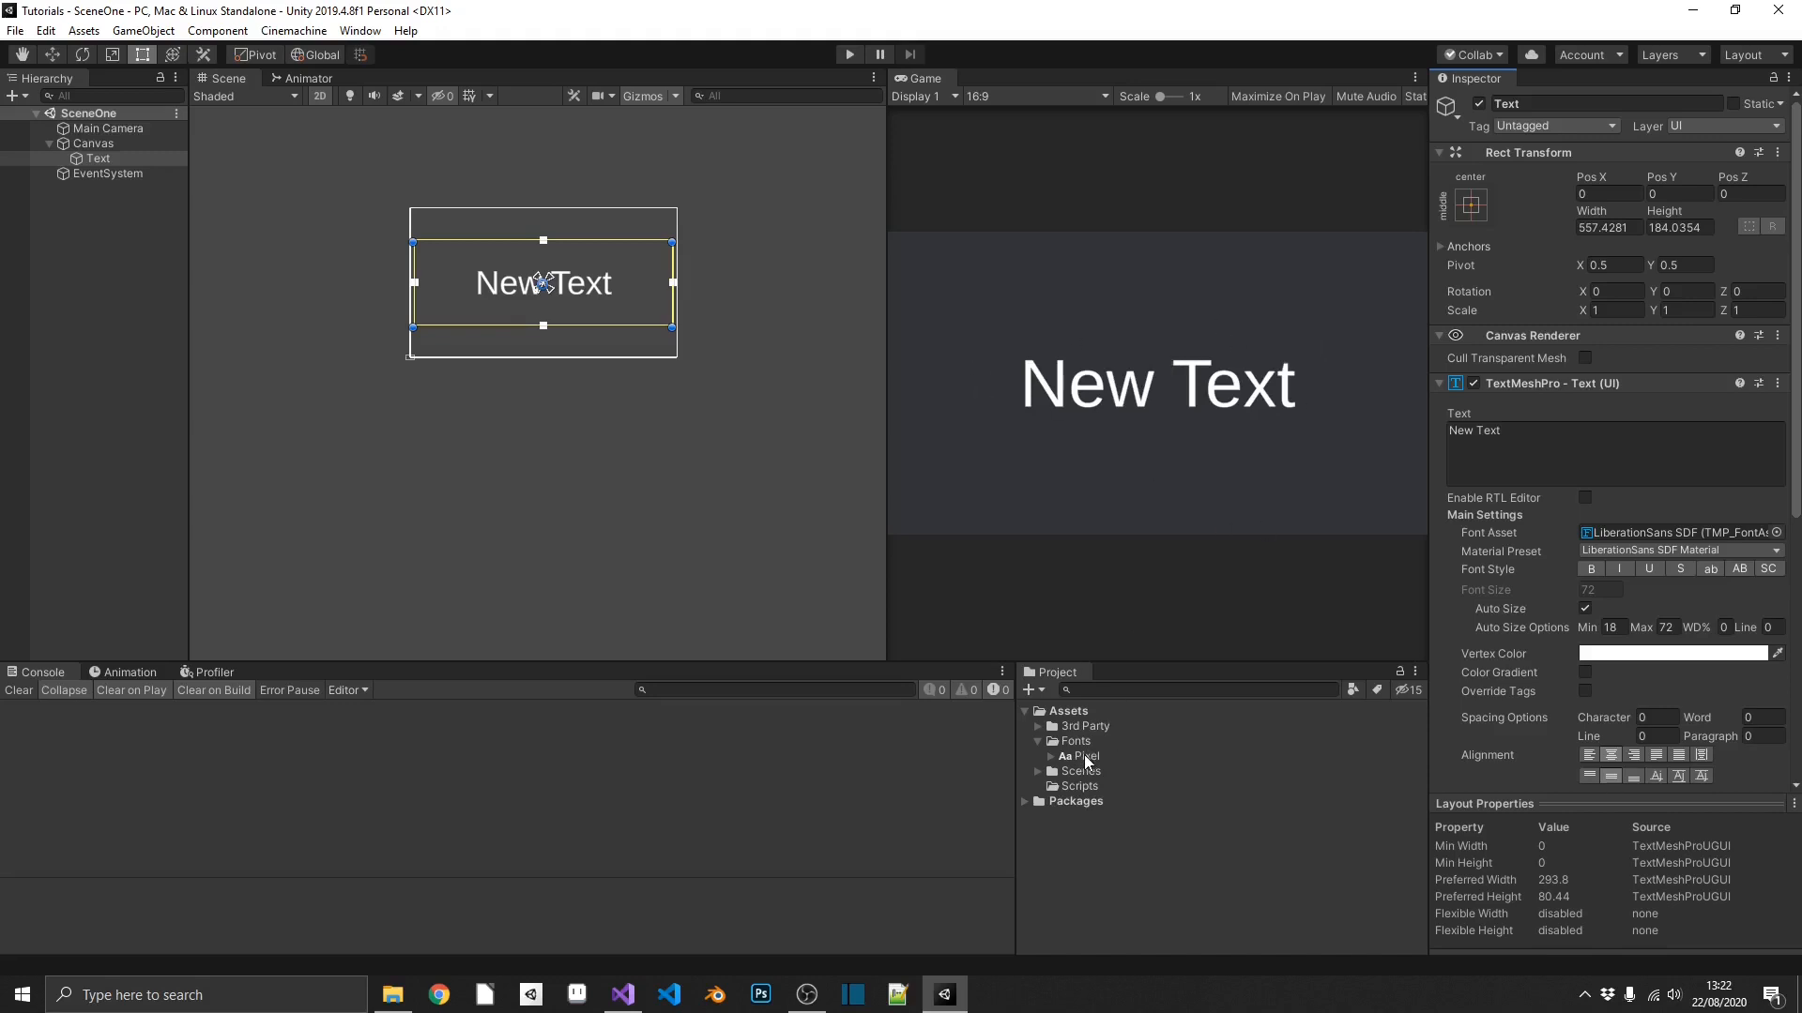
# Step: Create a TextMeshPro Pixel SDF font asset from the Pixel font in Assets/Fonts
pyautogui.rightClick(1080, 756)
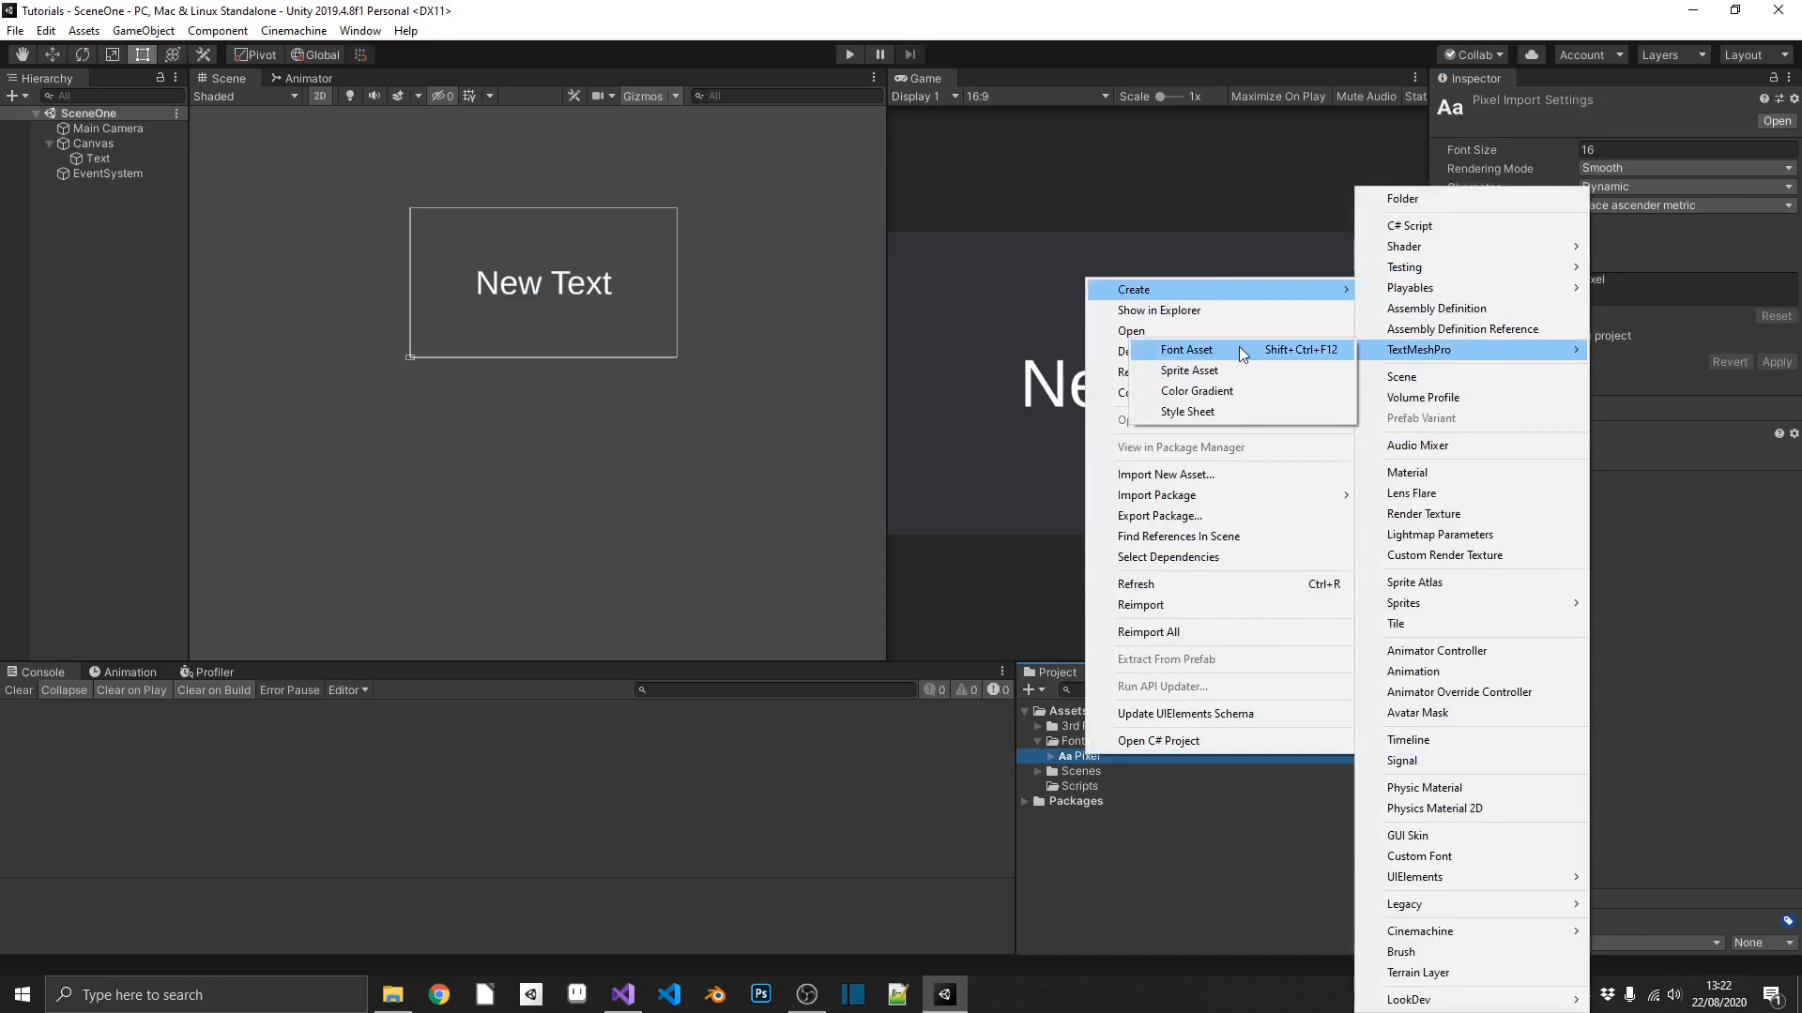
pyautogui.click(1184, 350)
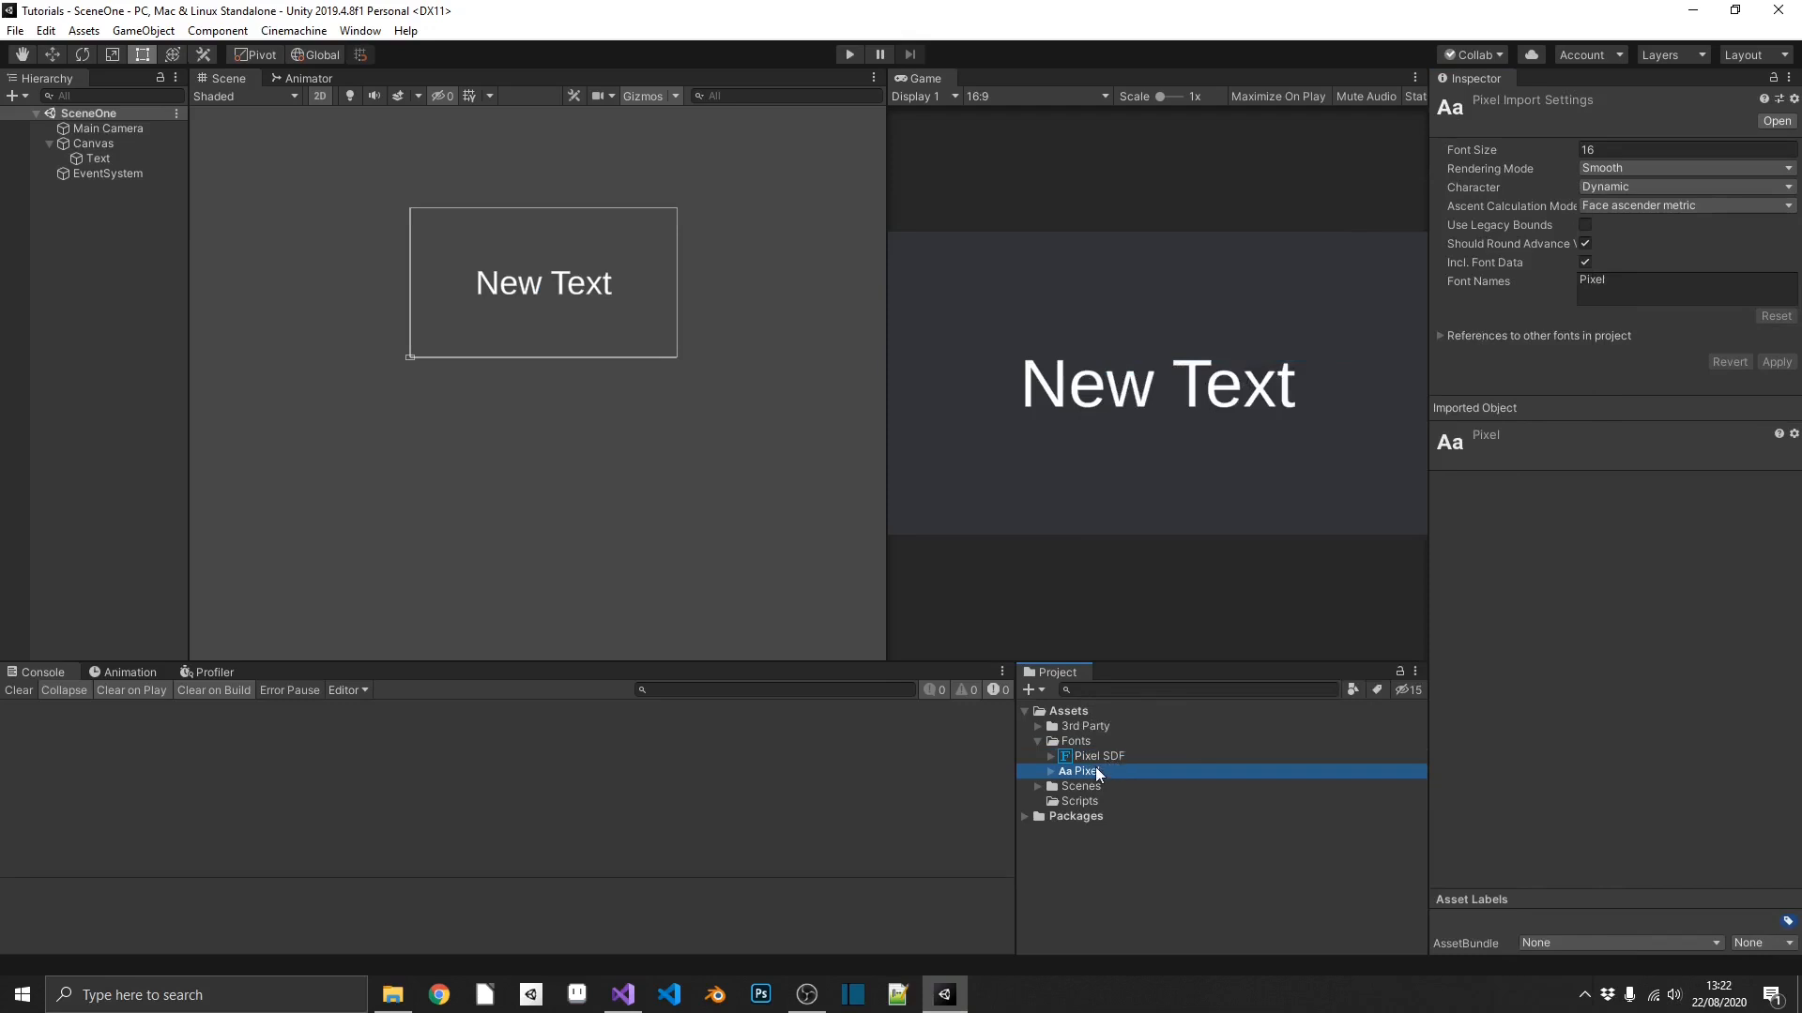
pyautogui.click(98, 159)
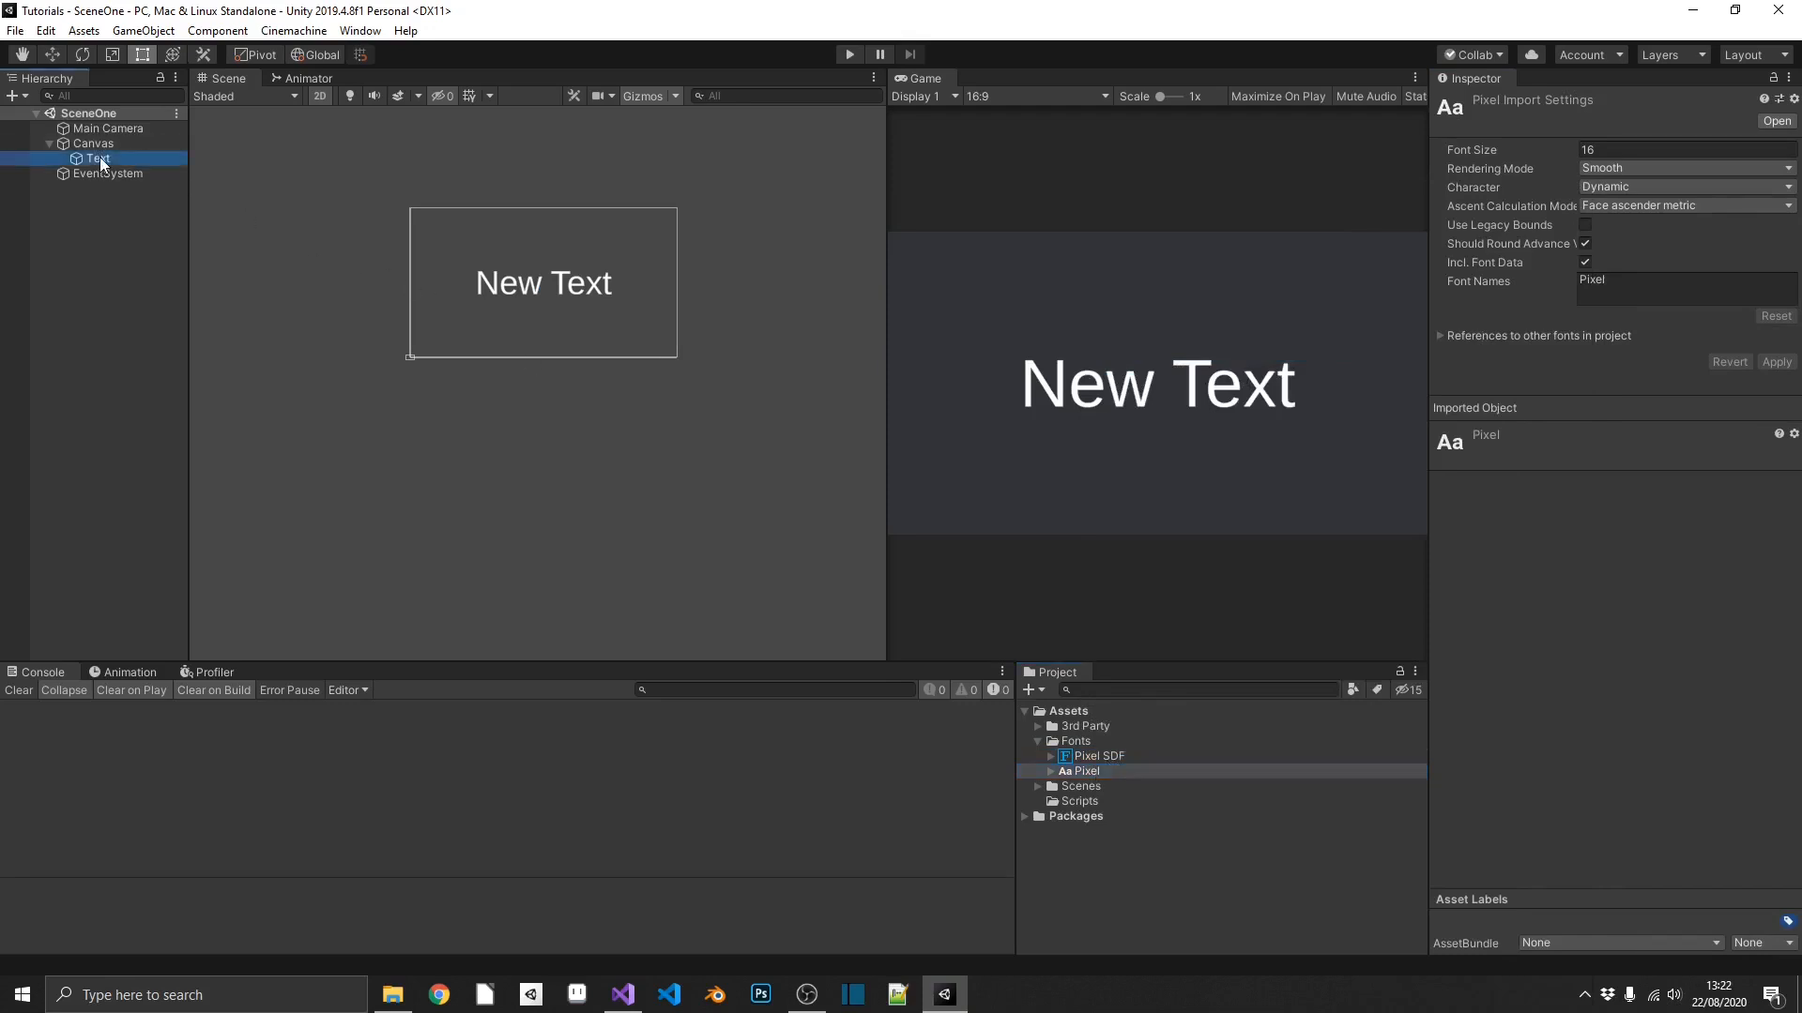
# Step: Assign Pixel SDF as the Text object's font asset and change its text to 'NEW TEXT'
pyautogui.click(96, 157)
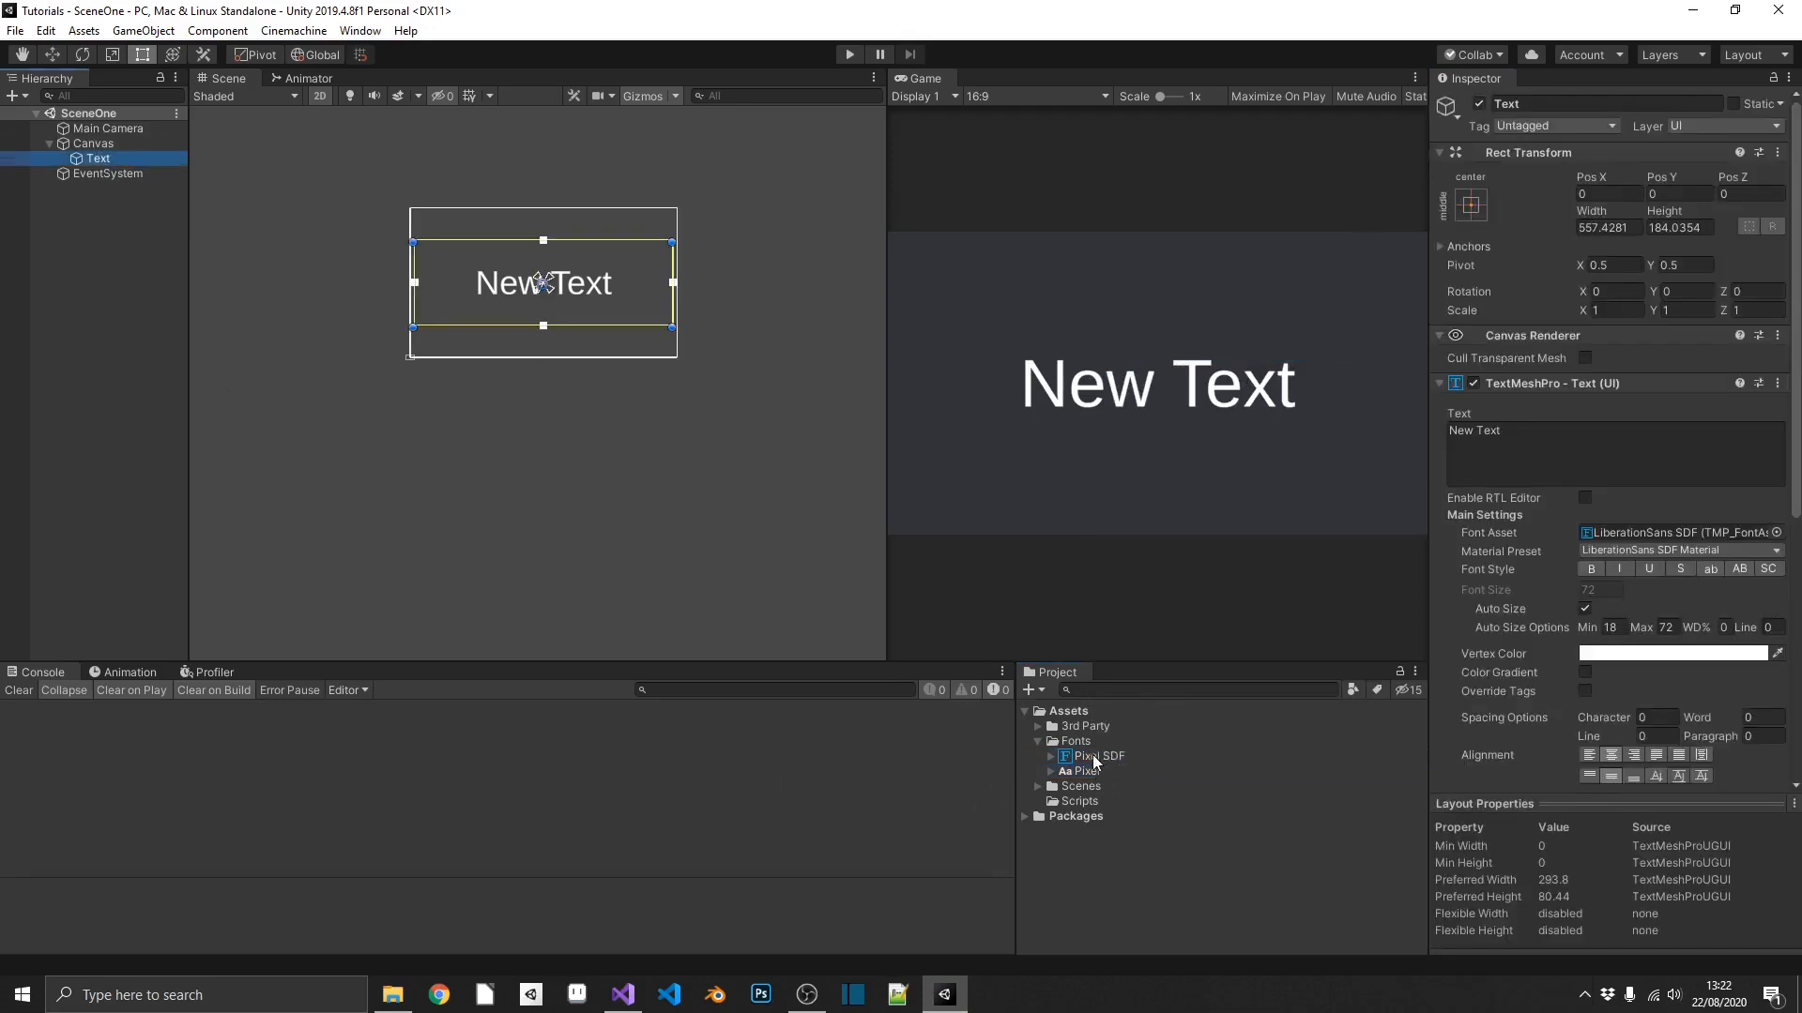
pyautogui.click(1678, 532)
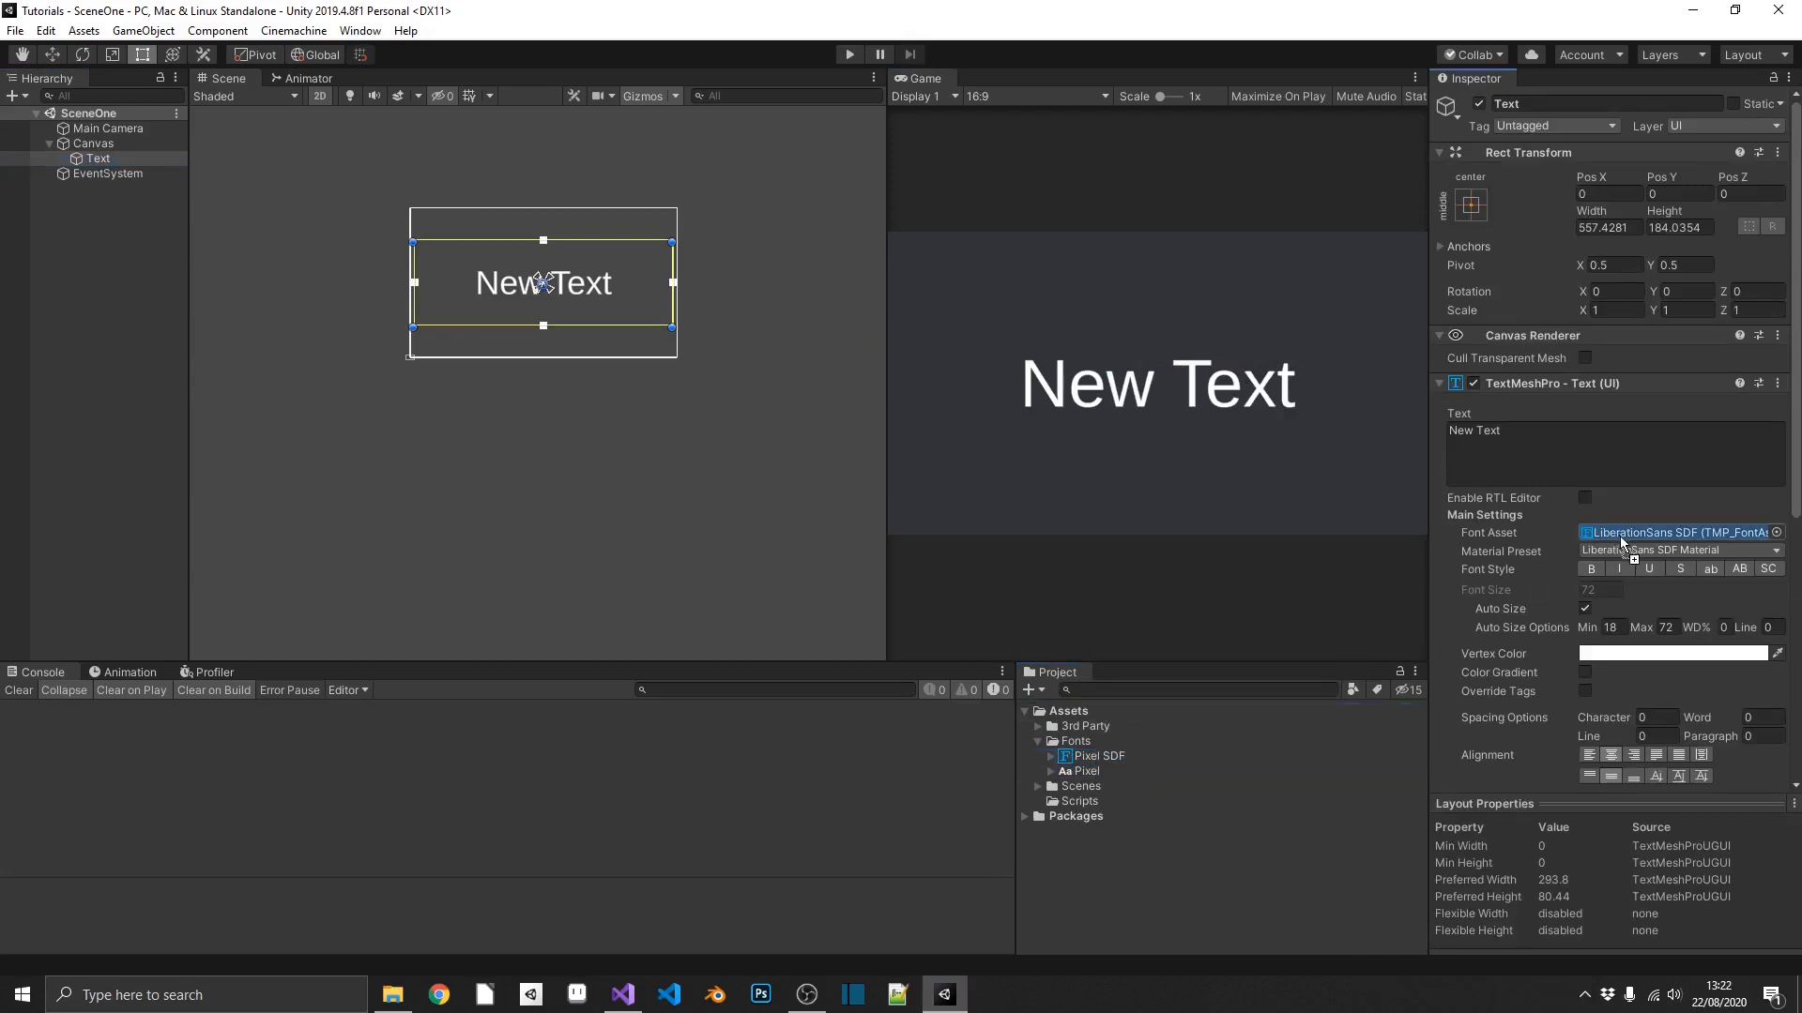
pyautogui.click(1678, 532)
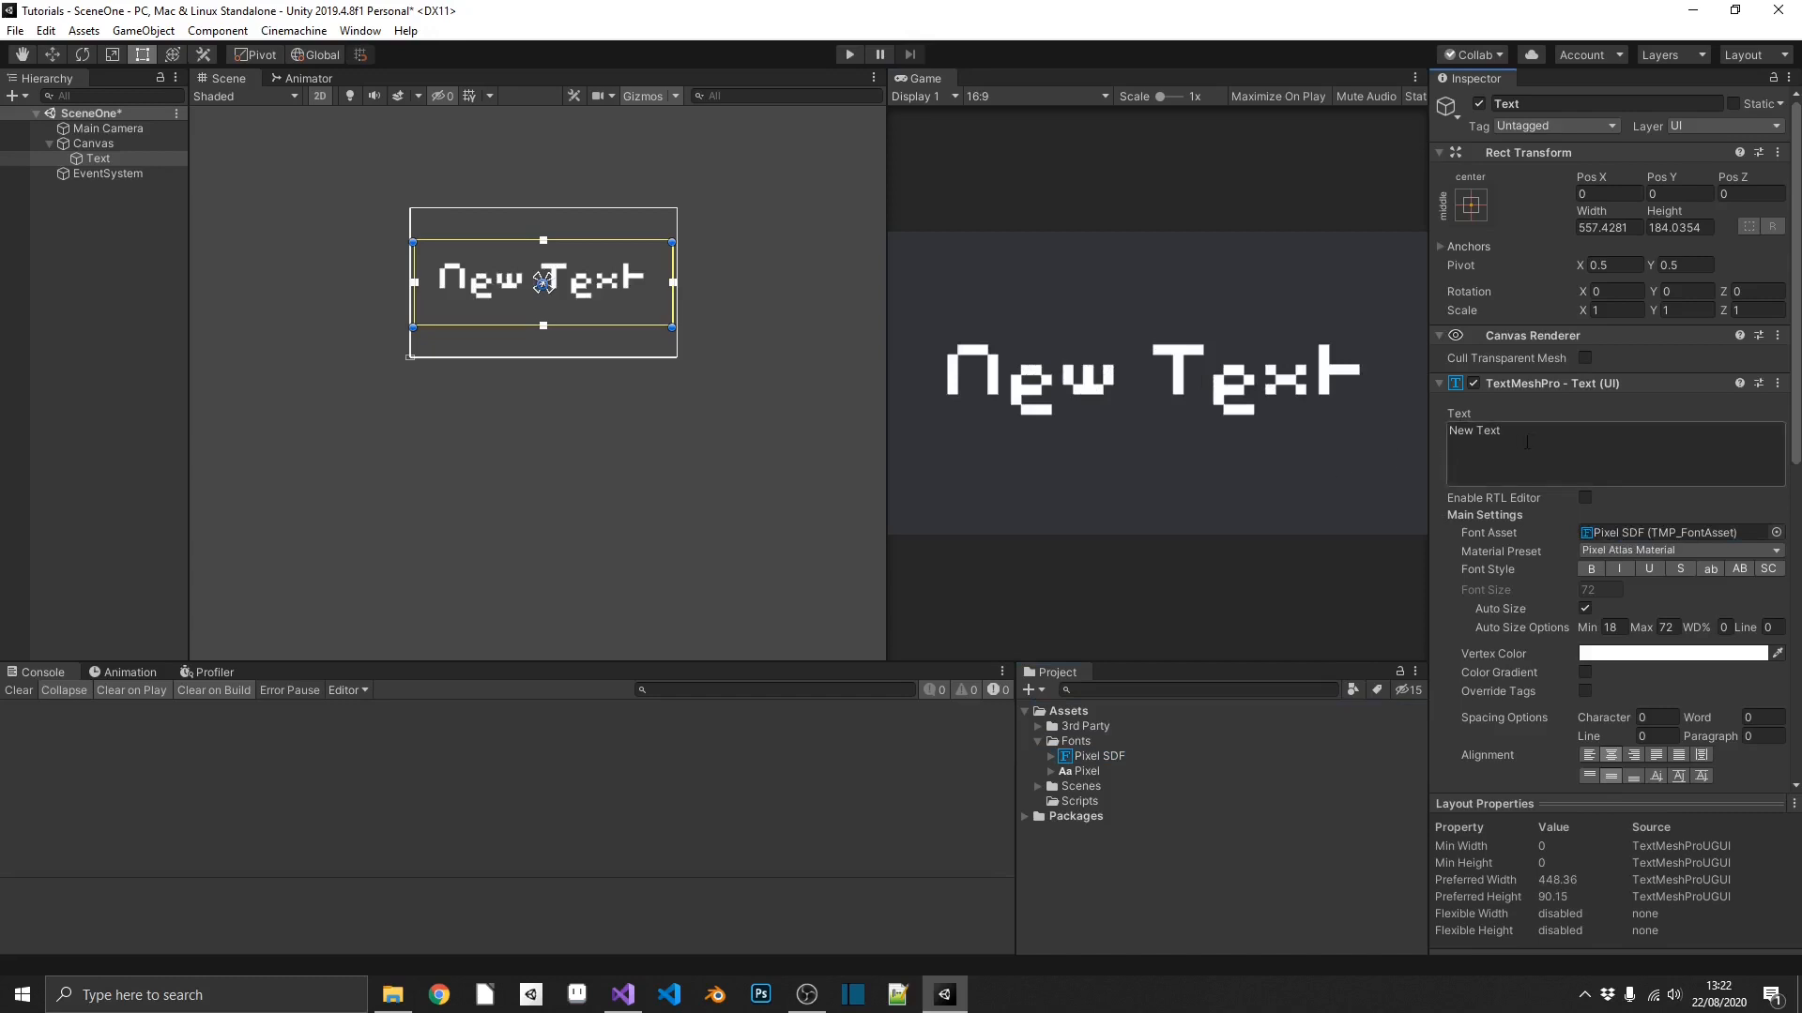
pyautogui.write('NEW TEXT')
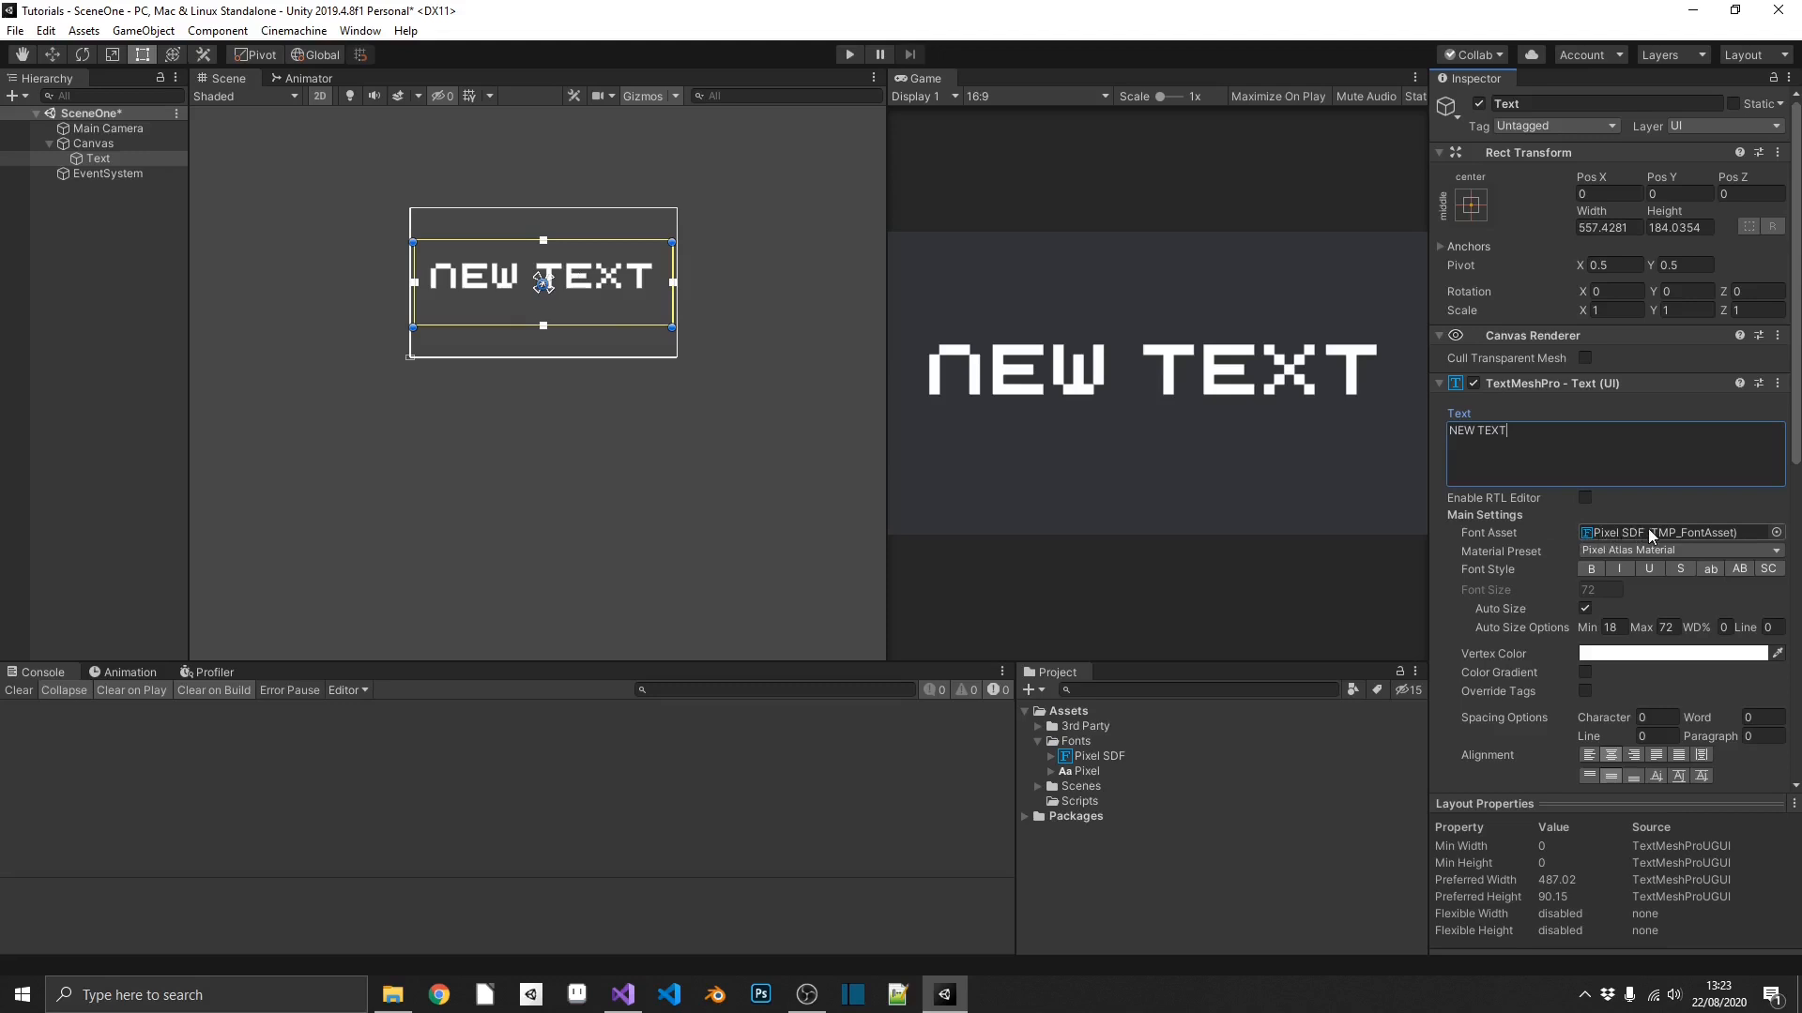
pyautogui.moveTo(1677, 532)
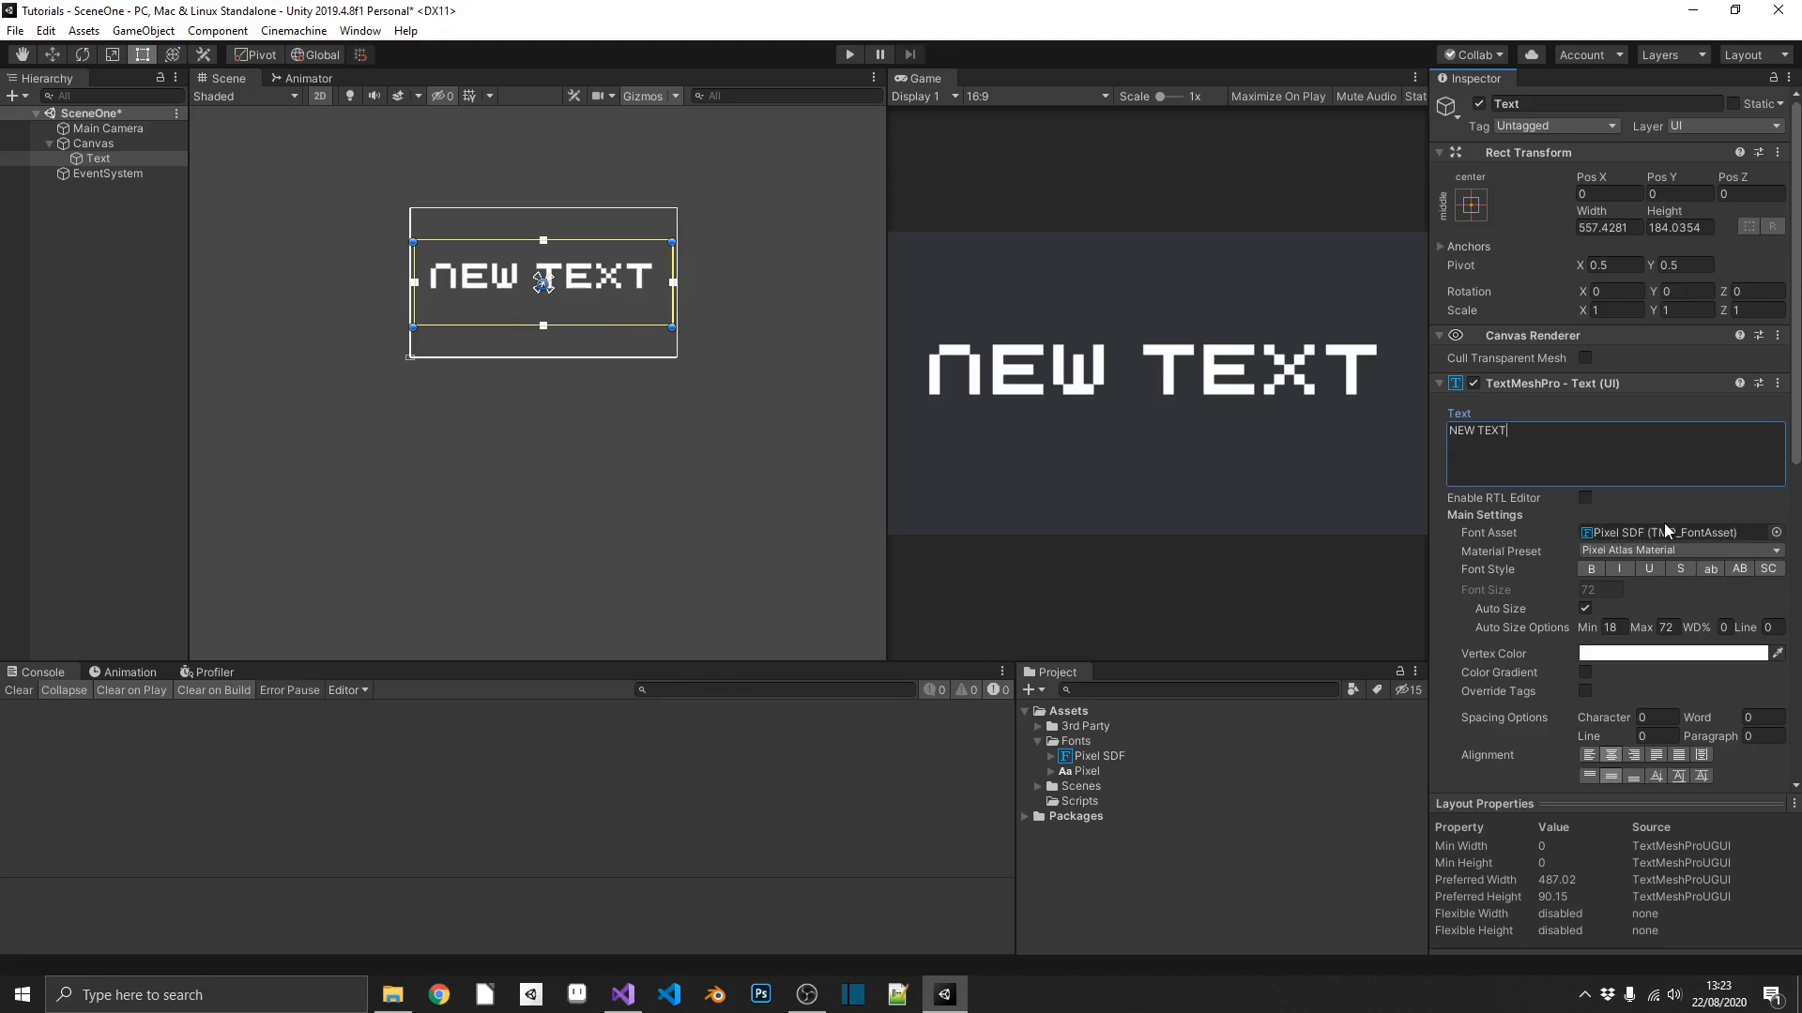